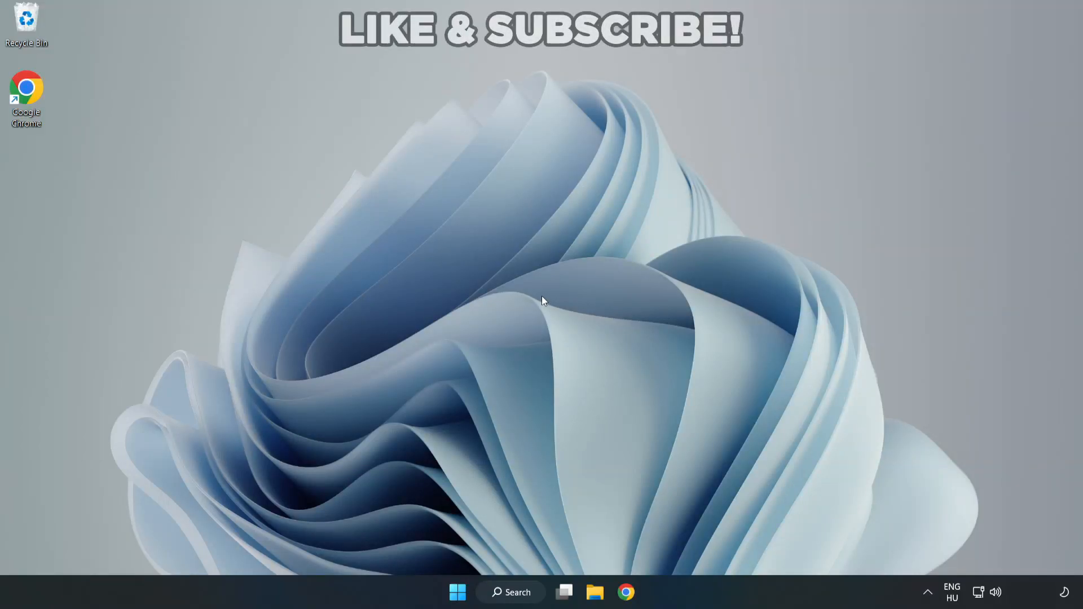
{"action": "mouse_move", "coordinate": [543, 302]}
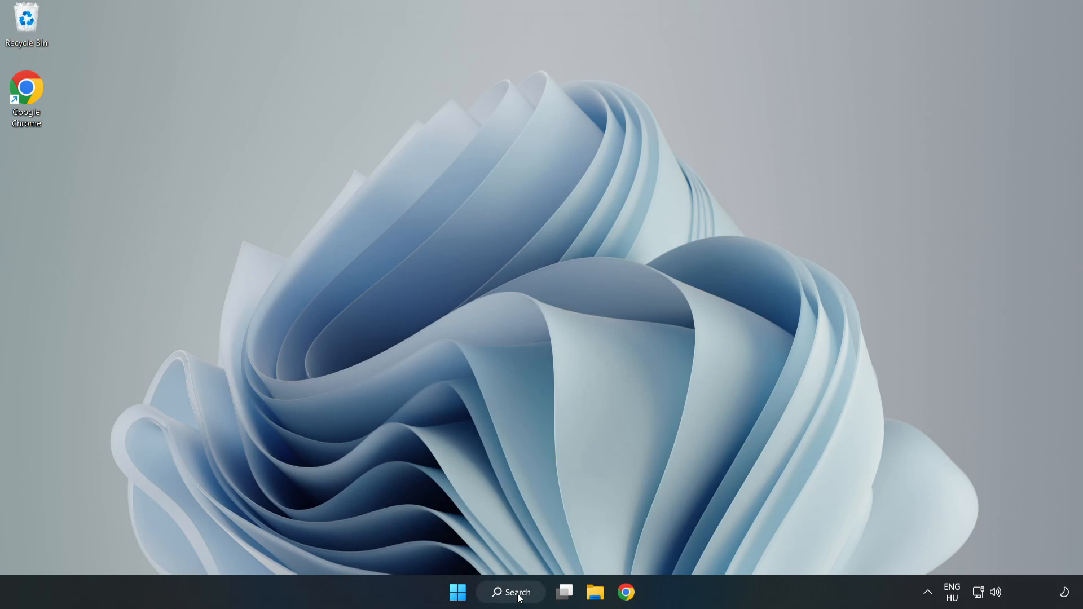
Search for 'device manager' from the taskbar and launch Device Manager.
{"action": "left_click", "coordinate": [510, 592]}
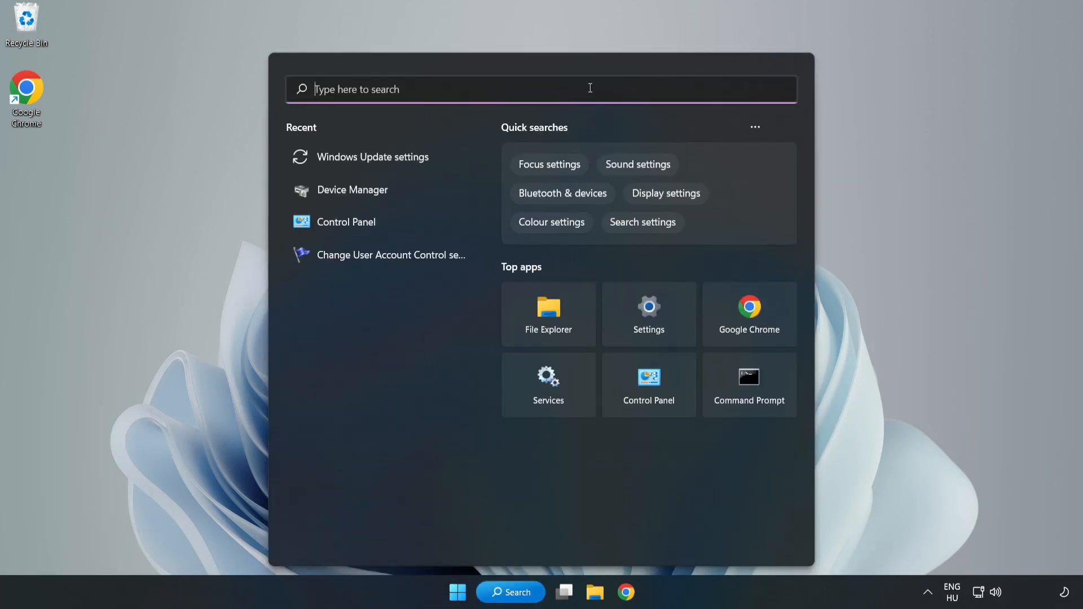
{"action": "type", "text": "device manager"}
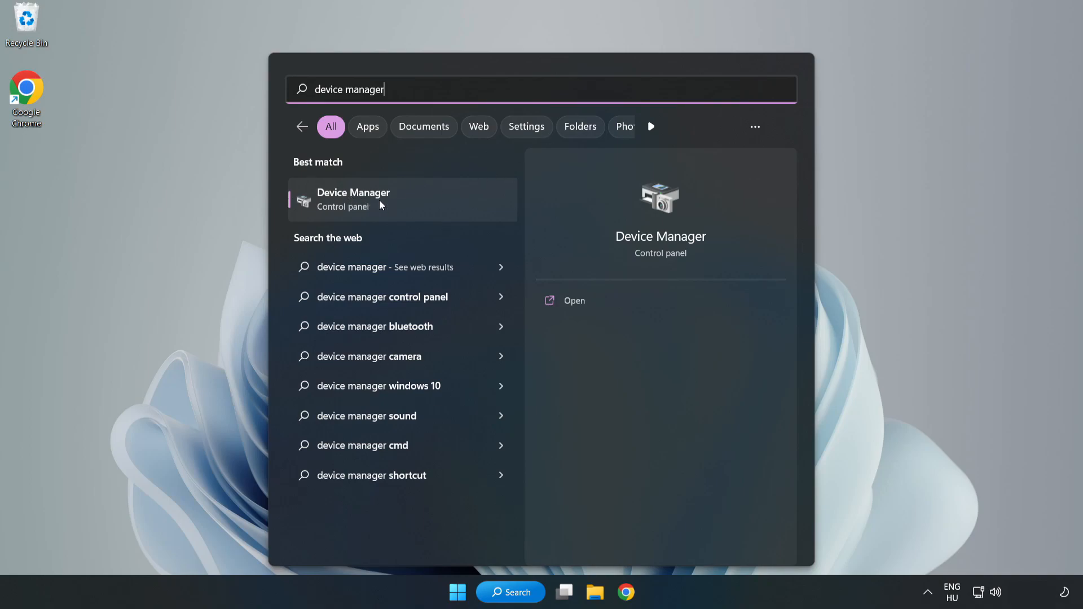
{"action": "left_click", "coordinate": [353, 200]}
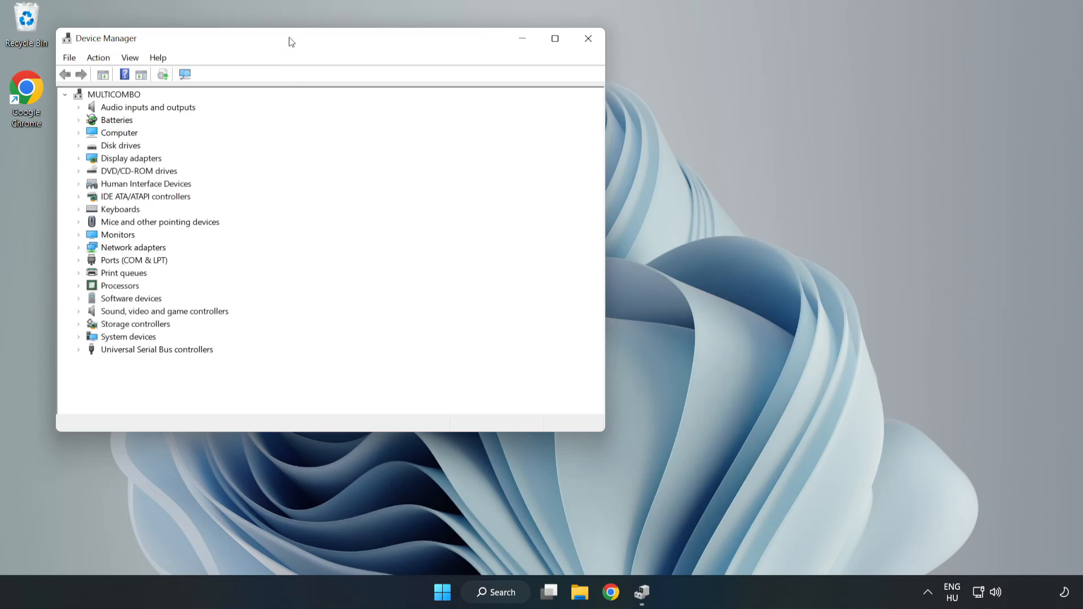
Expand Display adapters and bring up the context actions for VMware SVGA 3D.
{"action": "left_click_drag", "start_coordinate": [290, 38], "coordinate": [523, 93]}
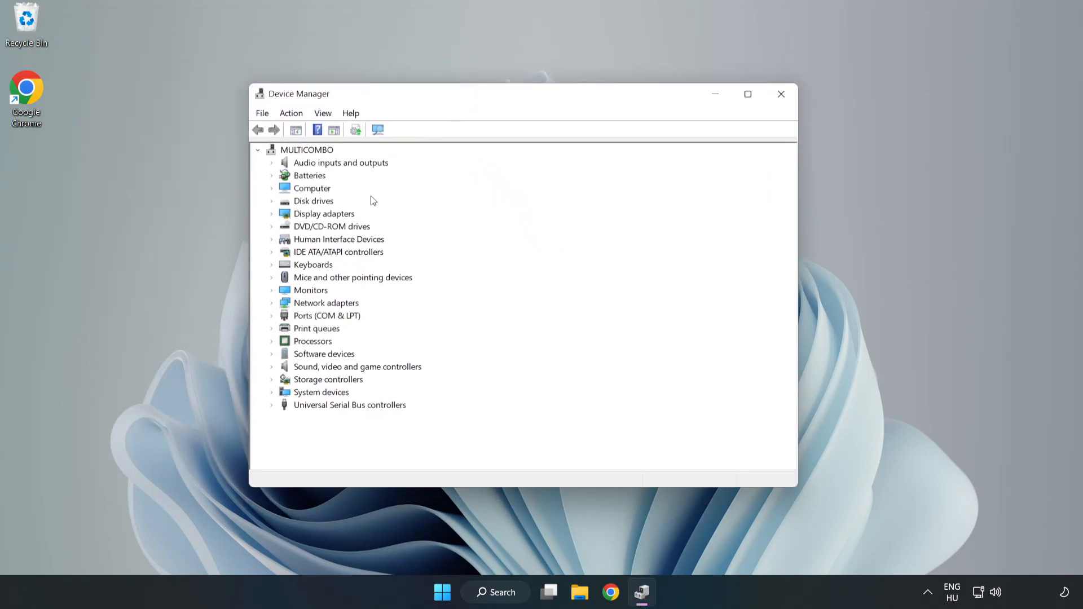
{"action": "left_click", "coordinate": [324, 213]}
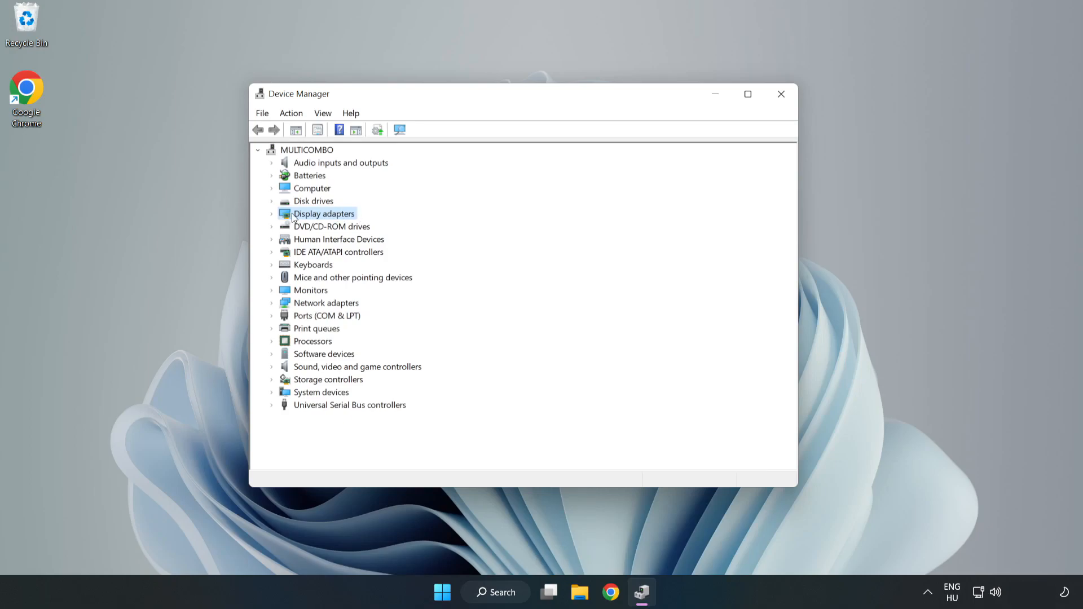
{"action": "left_click", "coordinate": [272, 213]}
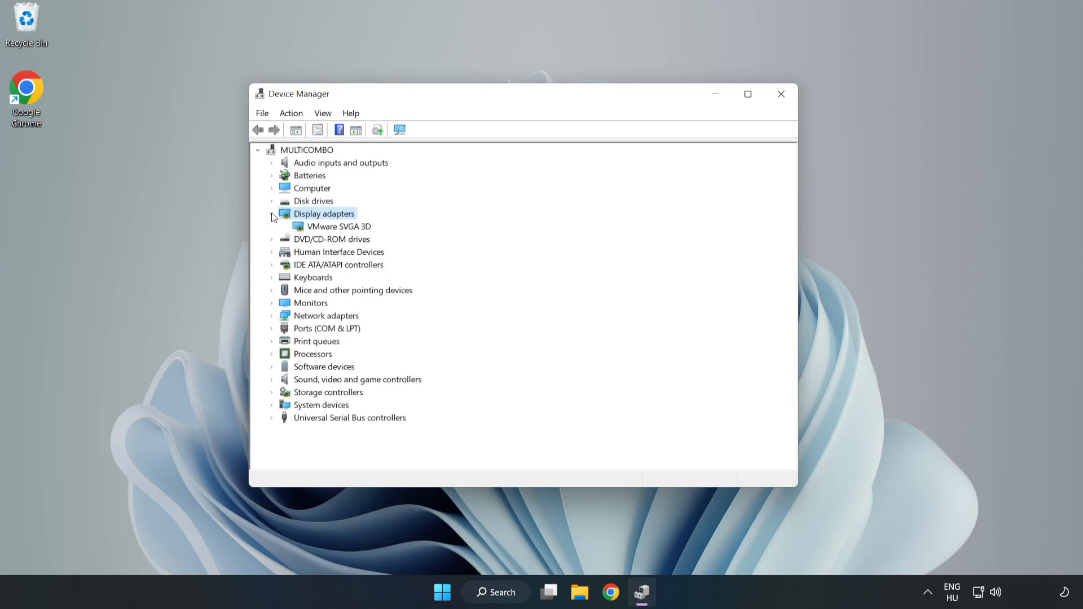
{"action": "left_click", "coordinate": [338, 227]}
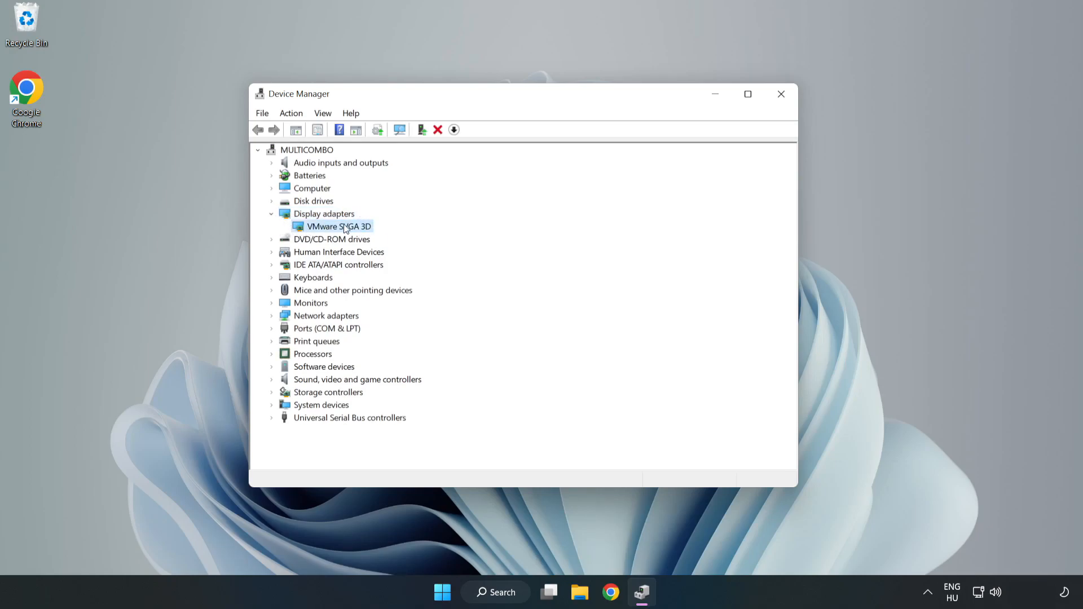
{"action": "right_click", "coordinate": [336, 227]}
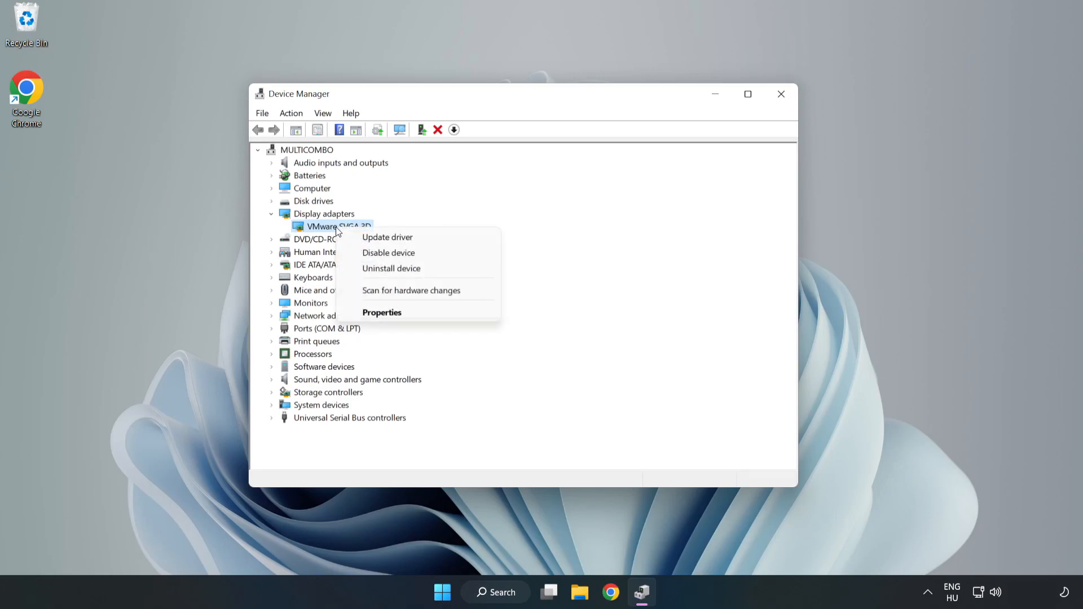
{"action": "mouse_move", "coordinate": [387, 237]}
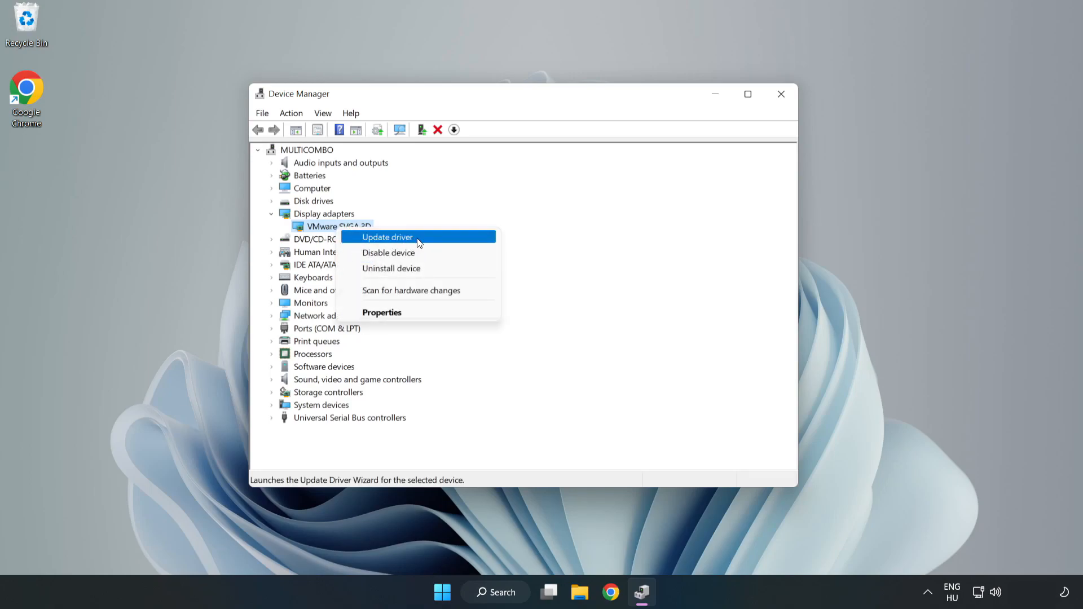
Update the VMware SVGA 3D driver via automatic search, confirm best driver installed, close Device Manager.
{"action": "left_click", "coordinate": [387, 236]}
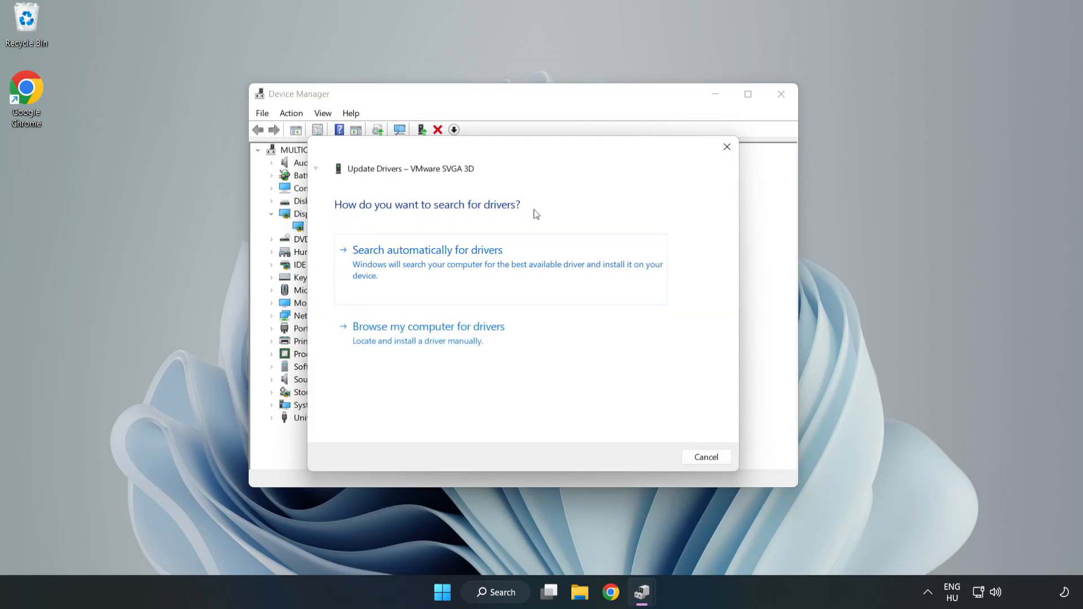
{"action": "mouse_move", "coordinate": [429, 264]}
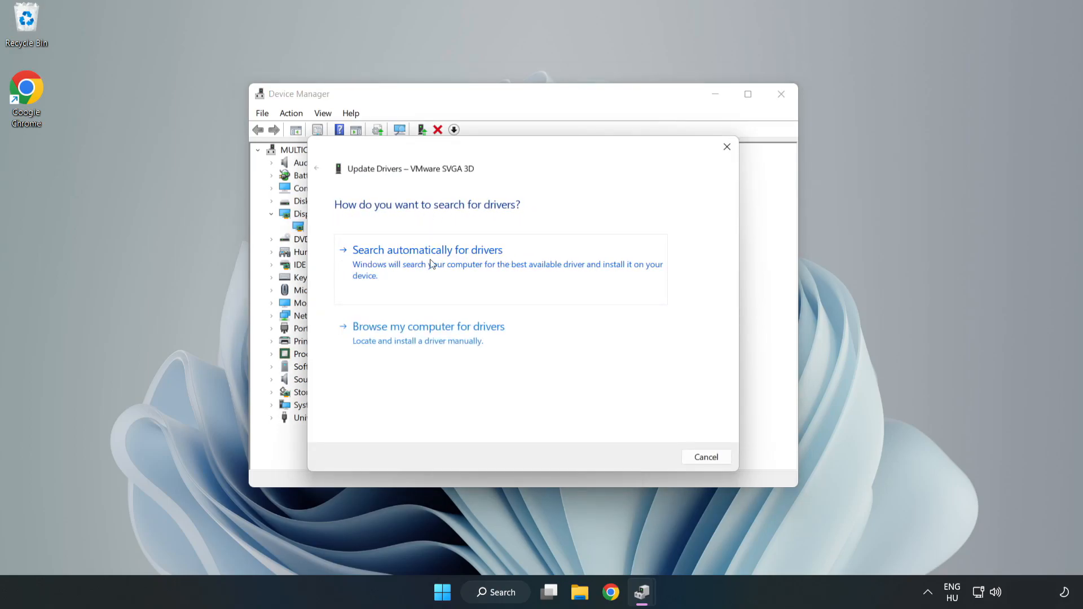
{"action": "left_click", "coordinate": [426, 249]}
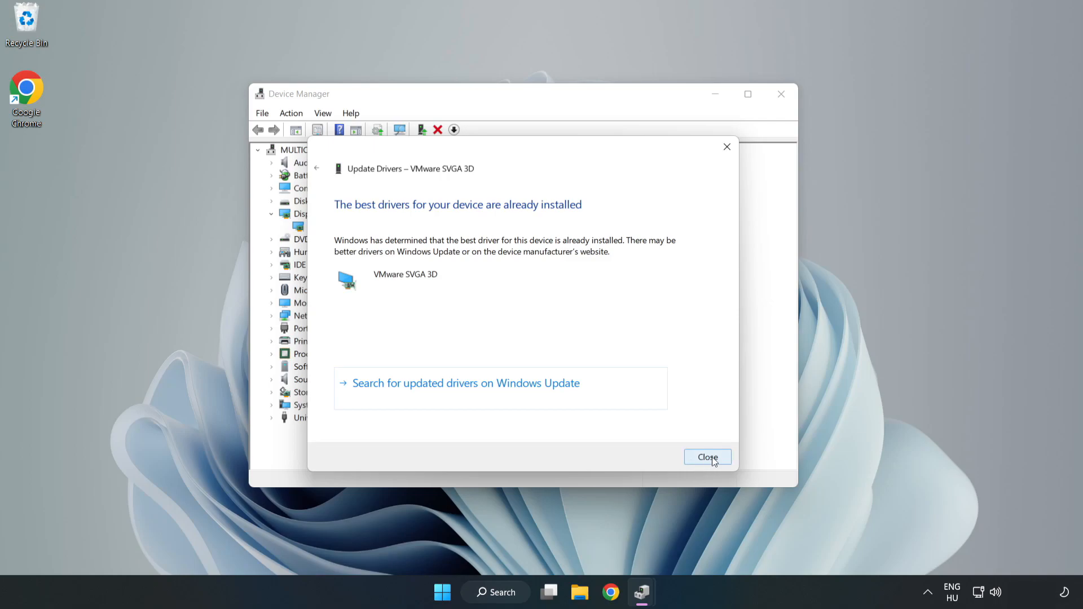
{"action": "left_click", "coordinate": [708, 456]}
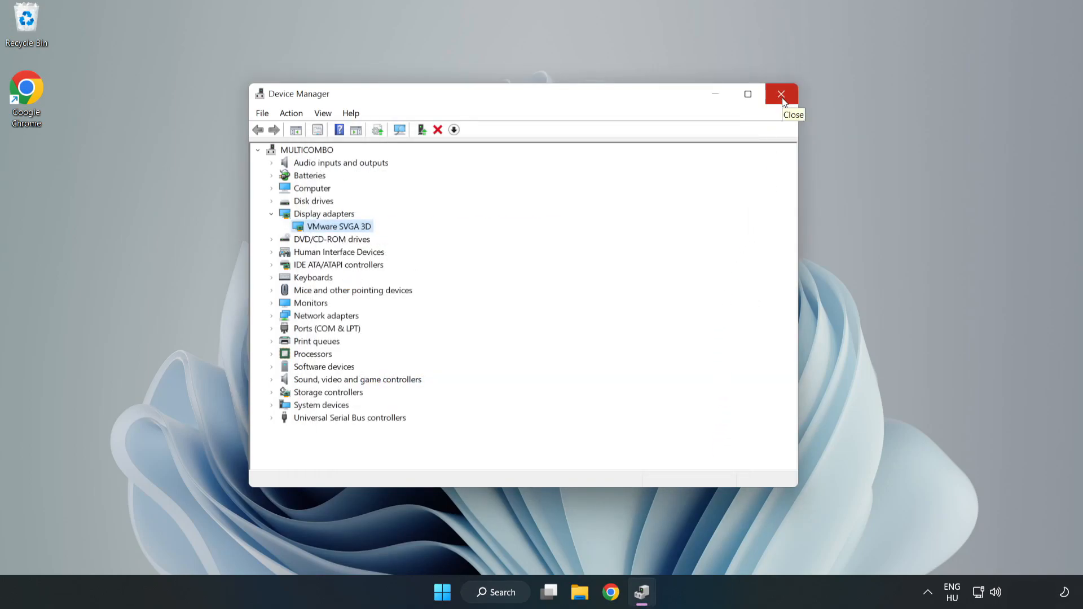
{"action": "left_click", "coordinate": [781, 94]}
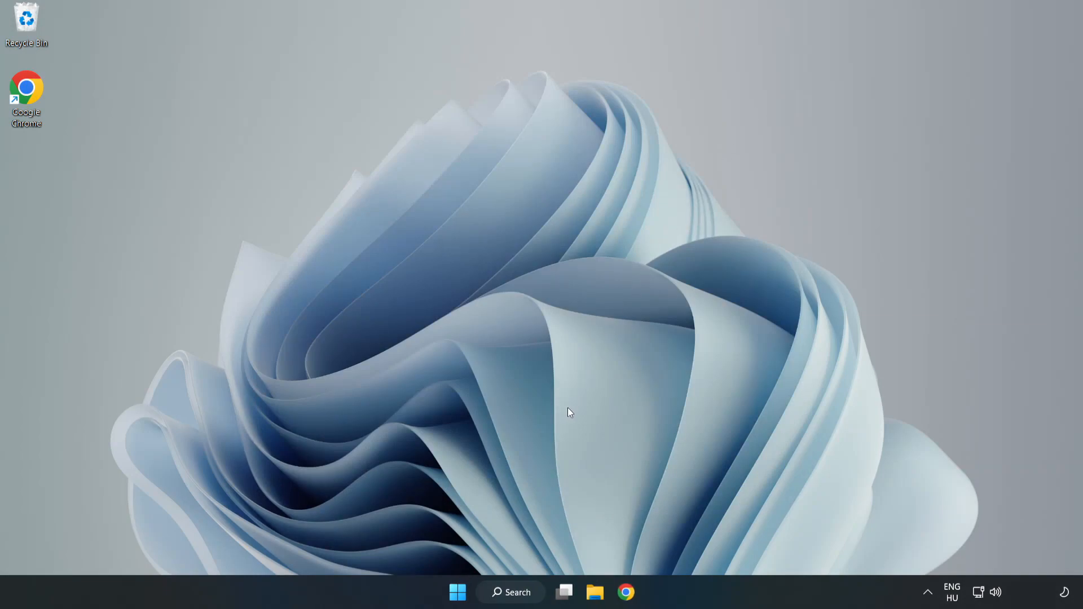
Search for 'update' from the taskbar and launch Windows Update settings.
{"action": "left_click", "coordinate": [510, 592]}
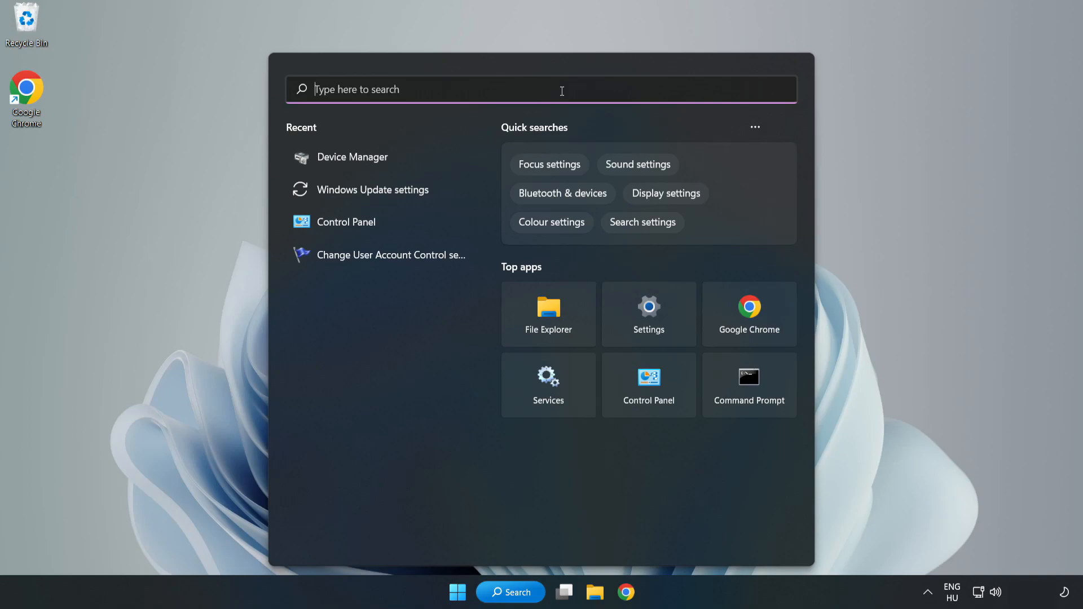
{"action": "type", "text": "updates"}
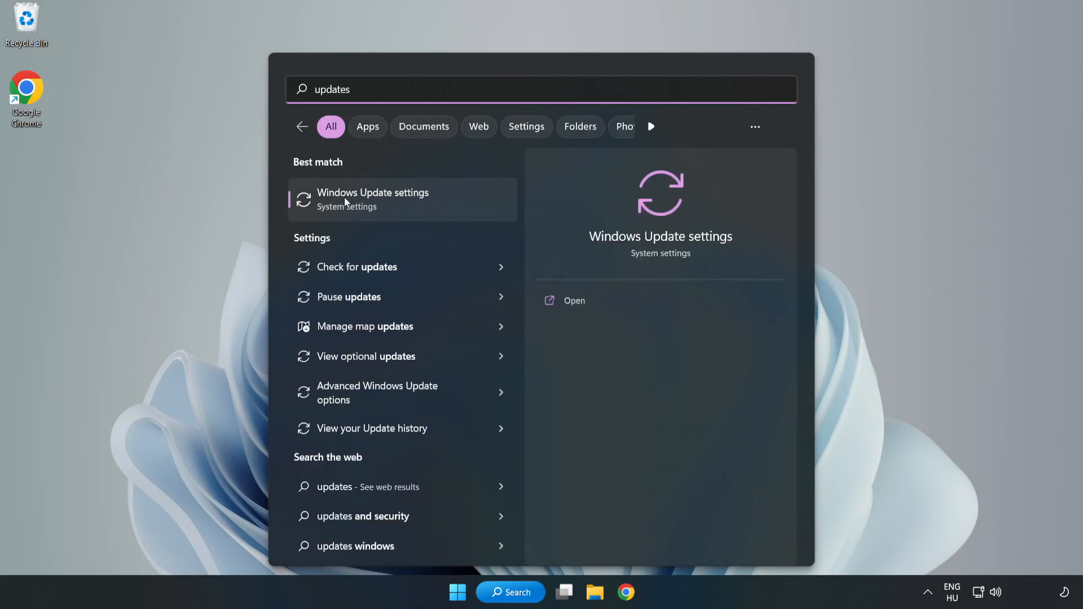
{"action": "left_click", "coordinate": [372, 199]}
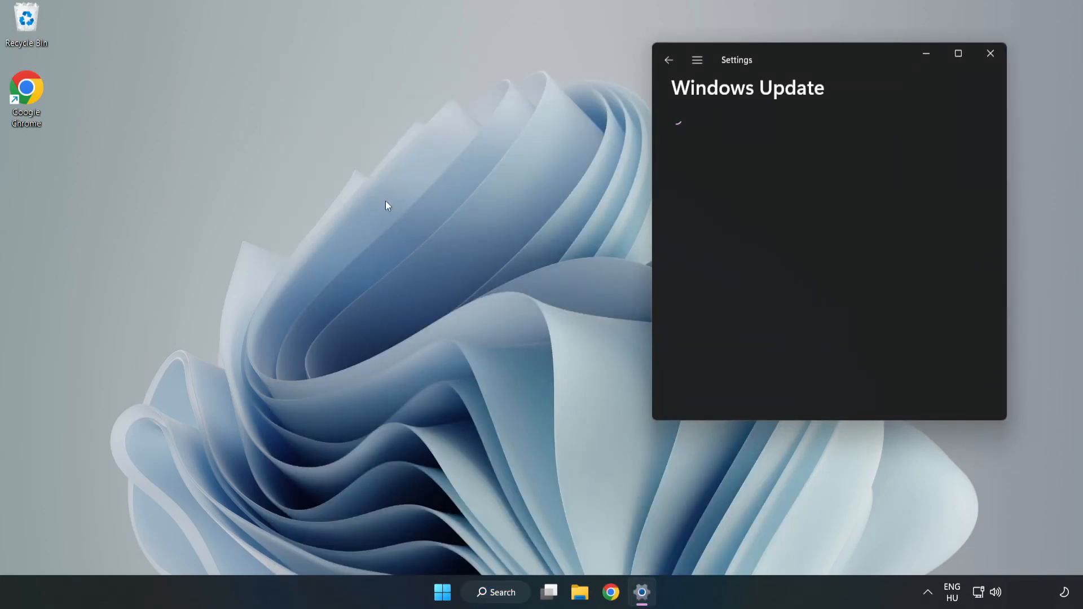
Maximize Settings, check for updates and download the Defender security intelligence update.
{"action": "left_click", "coordinate": [958, 53]}
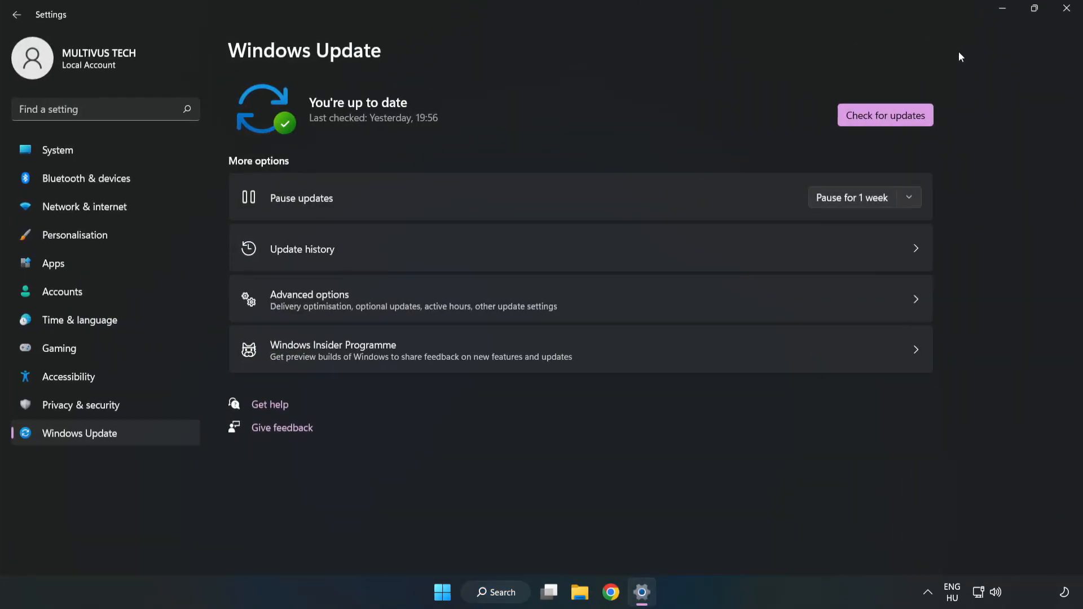
{"action": "mouse_move", "coordinate": [475, 121]}
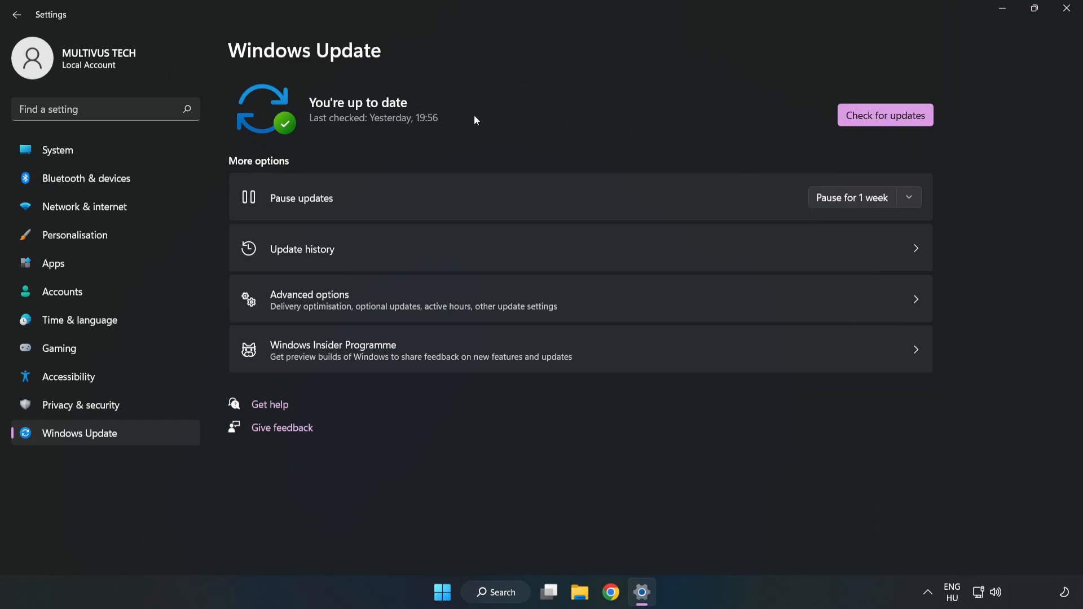
{"action": "left_click", "coordinate": [885, 115]}
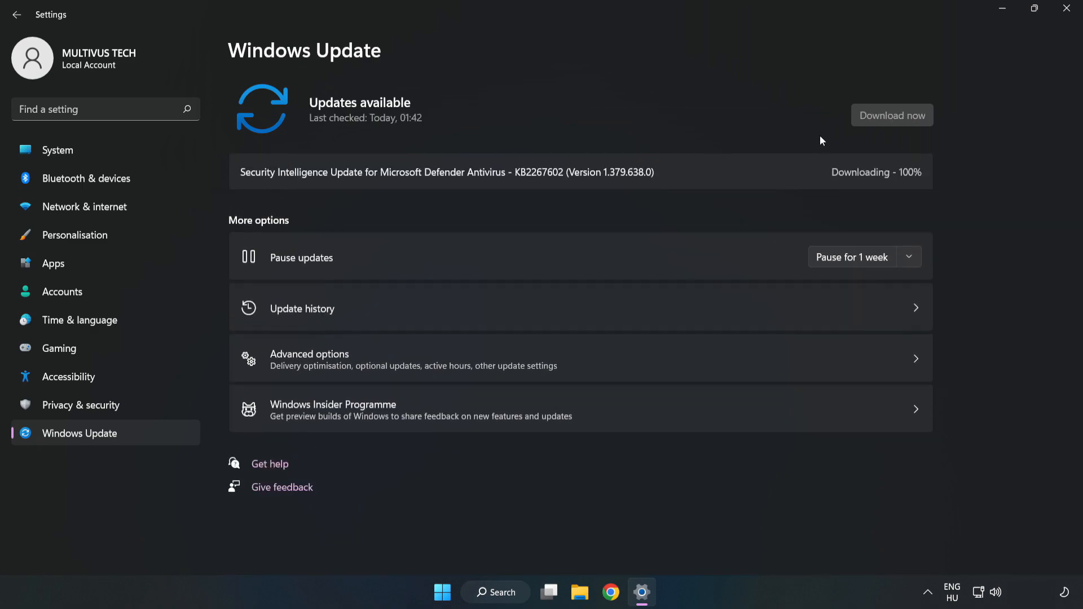
{"action": "left_click", "coordinate": [891, 115]}
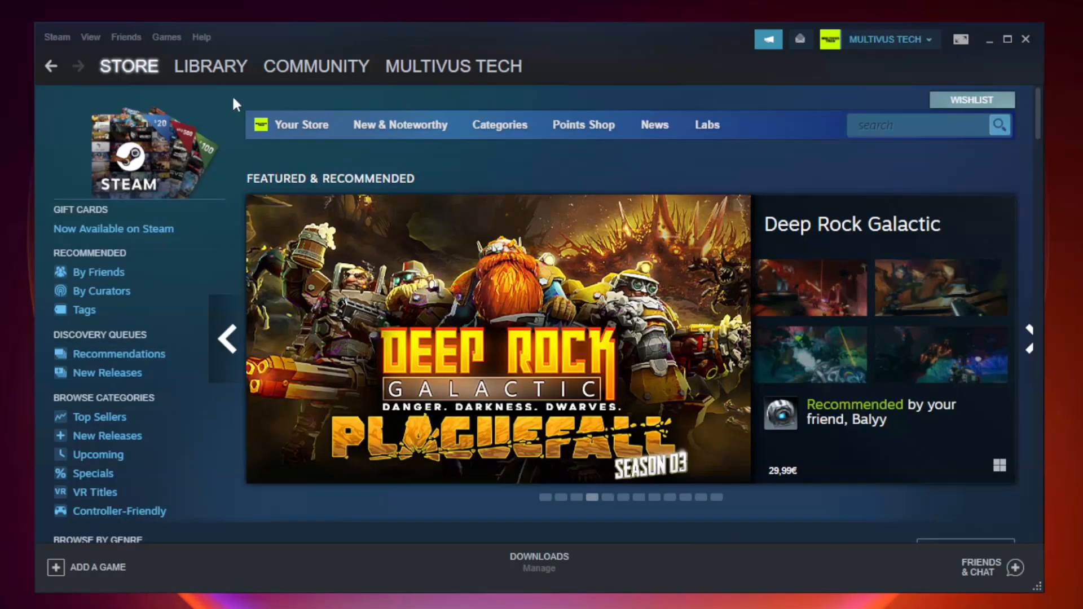
Go to the Steam Library home and bring up actions for the not-working game.
{"action": "left_click", "coordinate": [210, 66]}
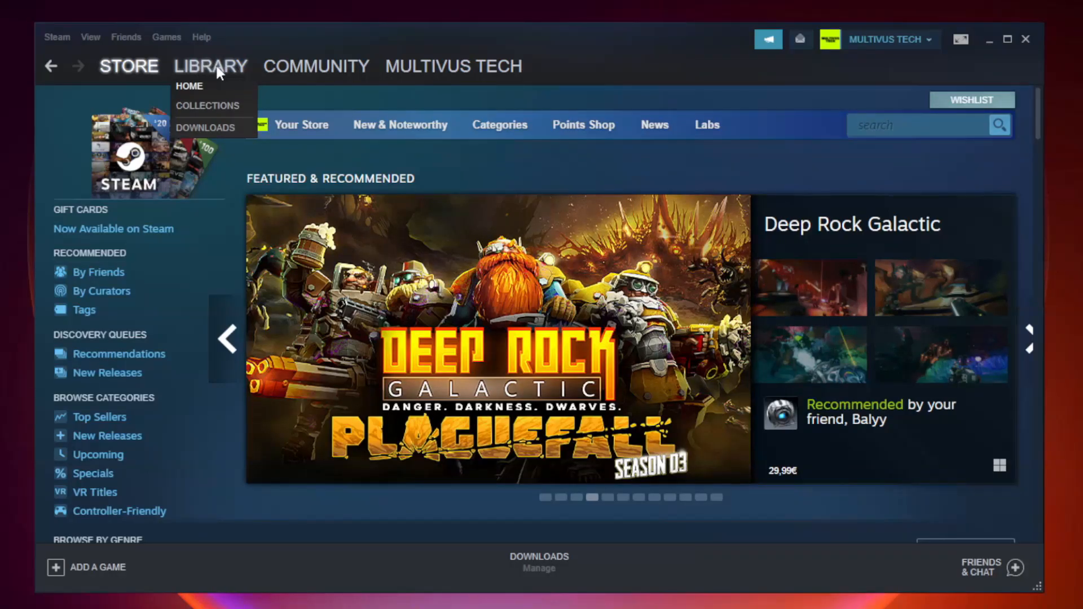
{"action": "left_click", "coordinate": [190, 85]}
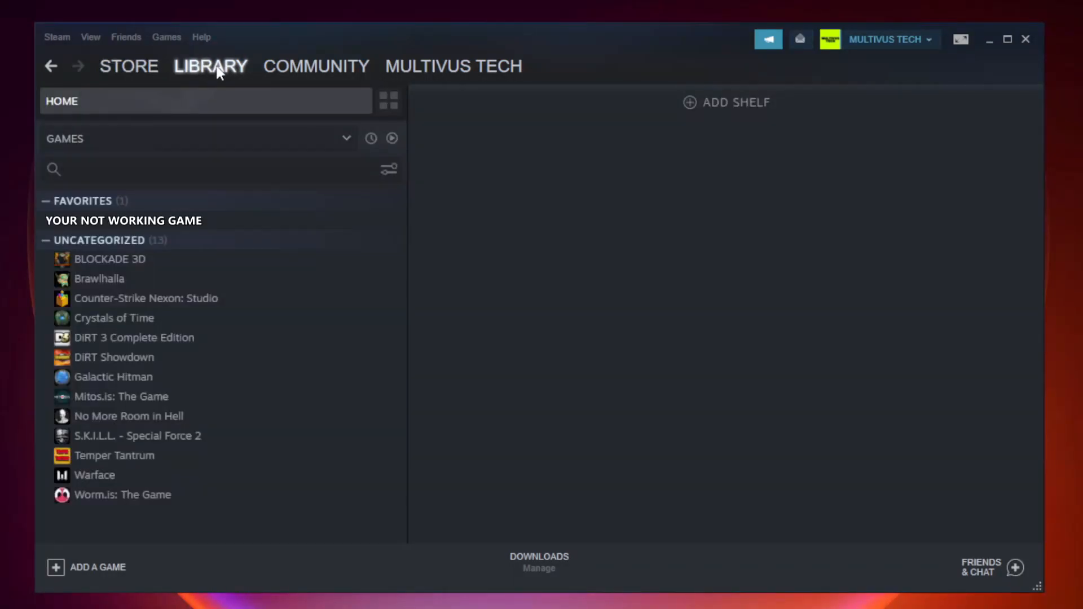
{"action": "mouse_move", "coordinate": [233, 226]}
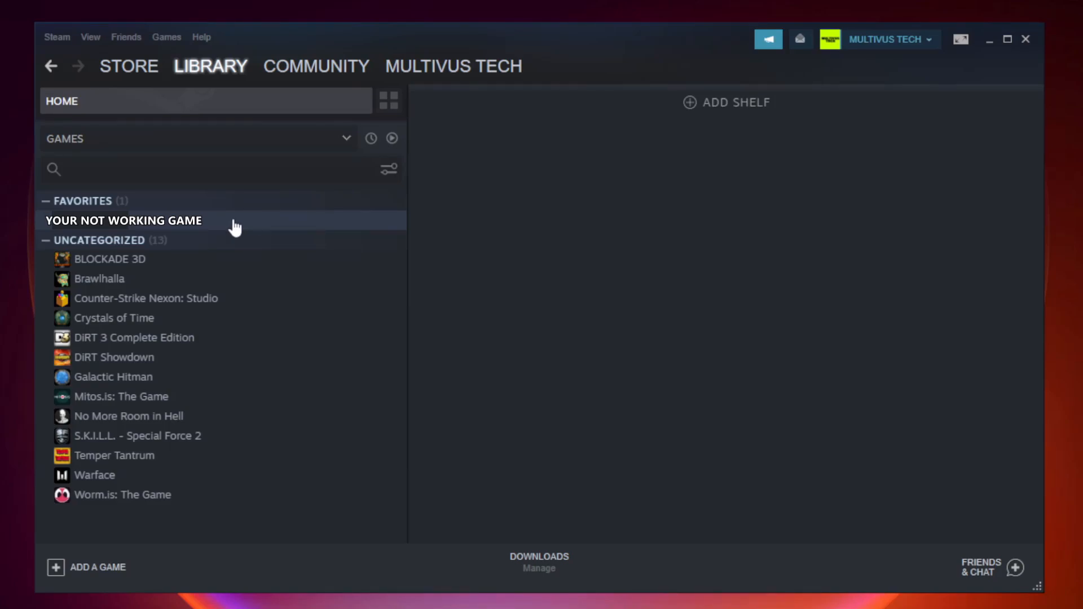
{"action": "right_click", "coordinate": [123, 220]}
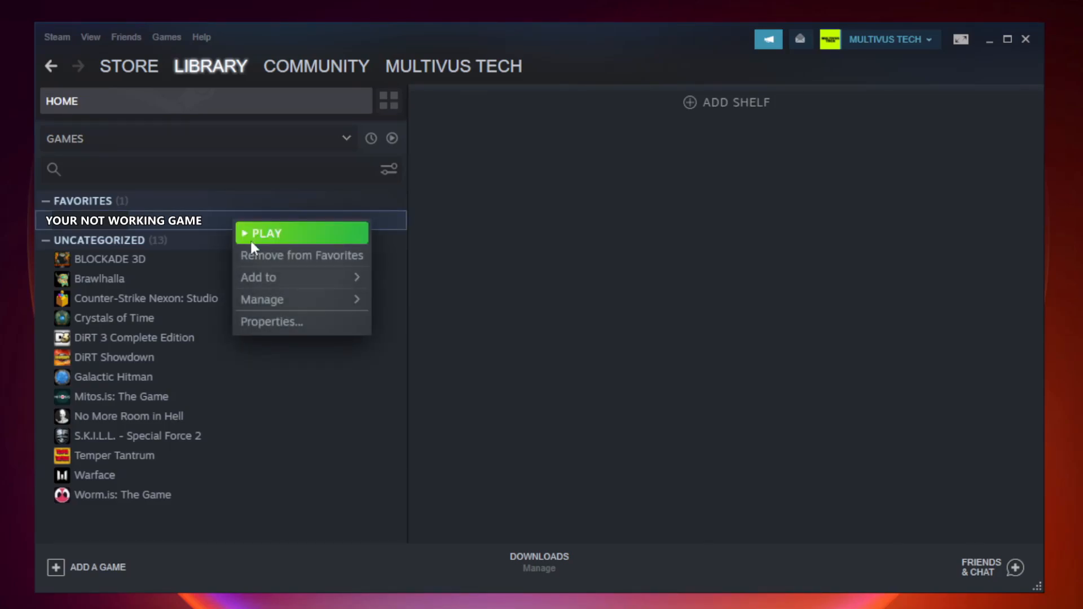
{"action": "mouse_move", "coordinate": [300, 325]}
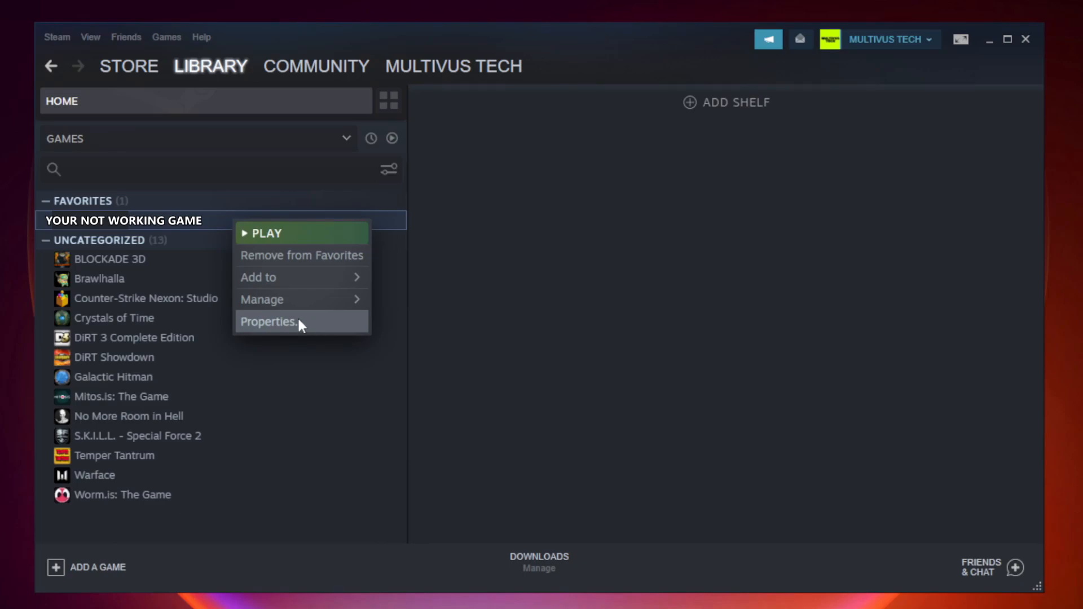
Verify integrity of the game's local files from Properties, validating all 9192 files.
{"action": "left_click", "coordinate": [269, 321]}
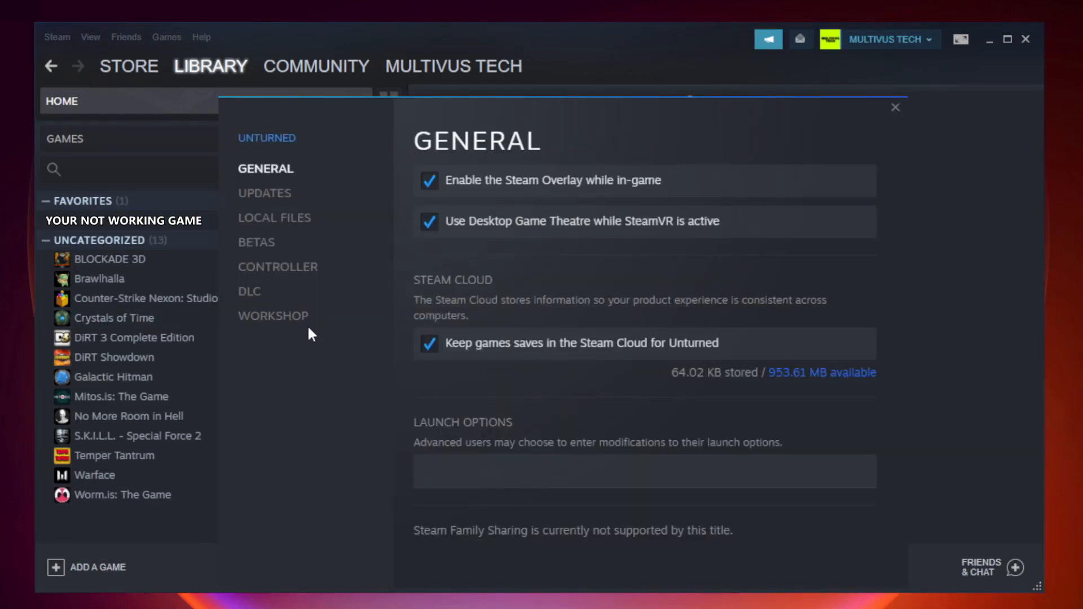
{"action": "mouse_move", "coordinate": [289, 234]}
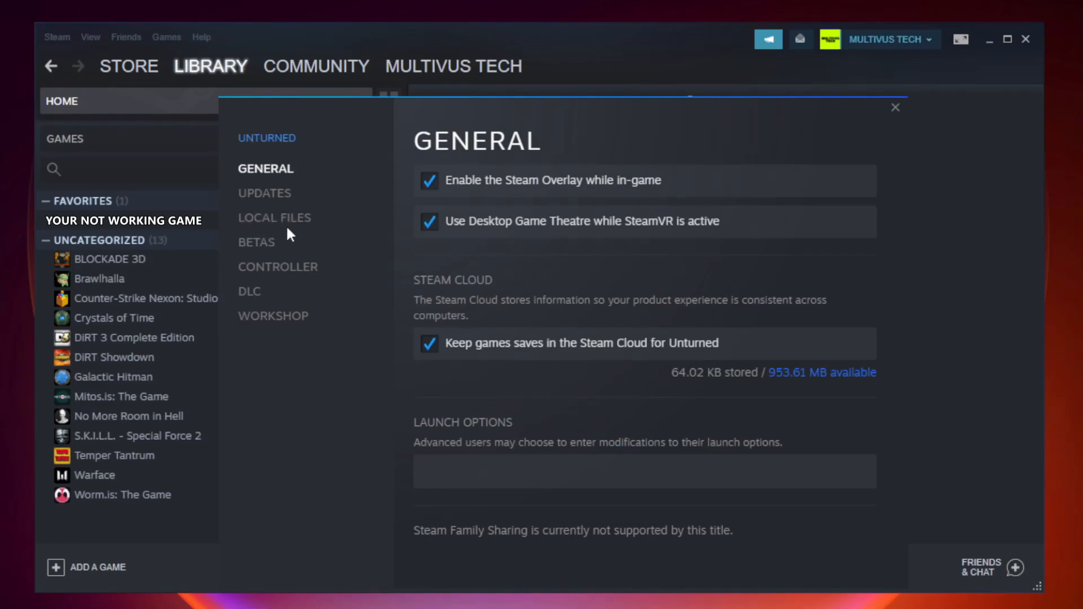
{"action": "left_click", "coordinate": [274, 218]}
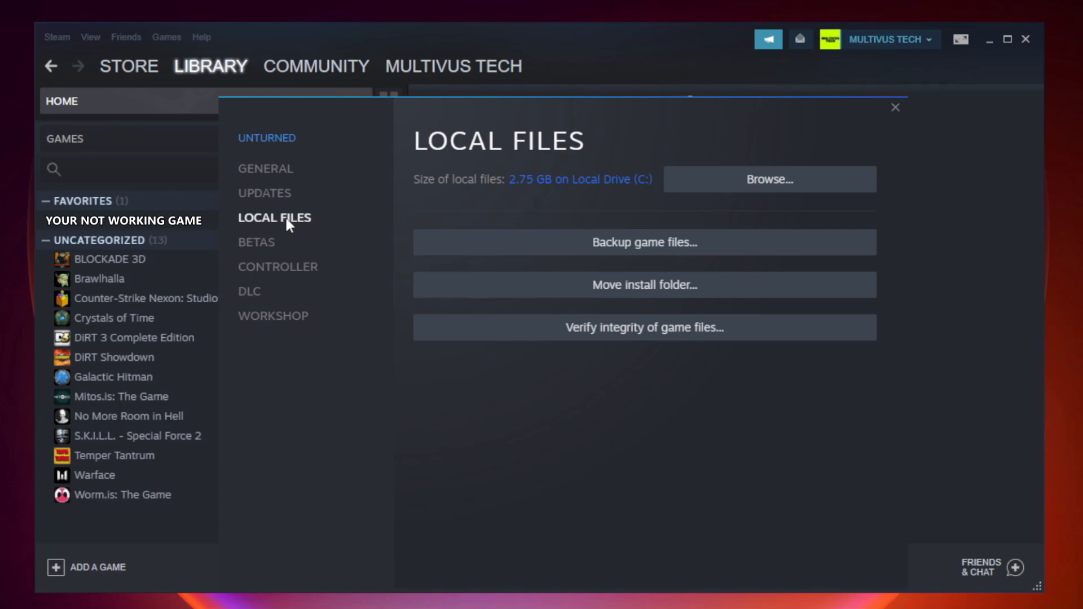
{"action": "mouse_move", "coordinate": [642, 327]}
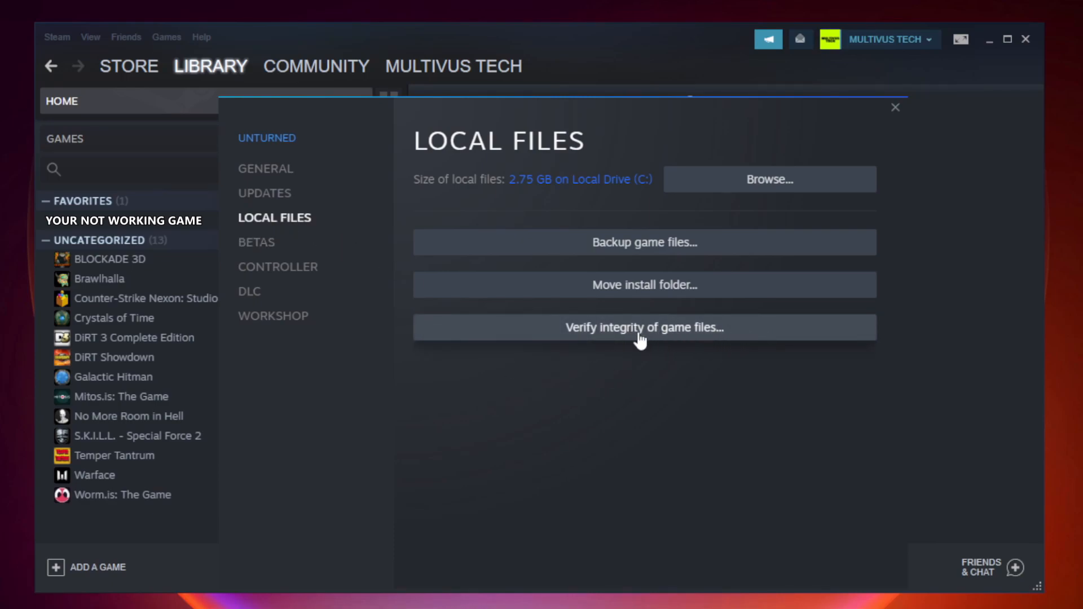
{"action": "mouse_move", "coordinate": [657, 339]}
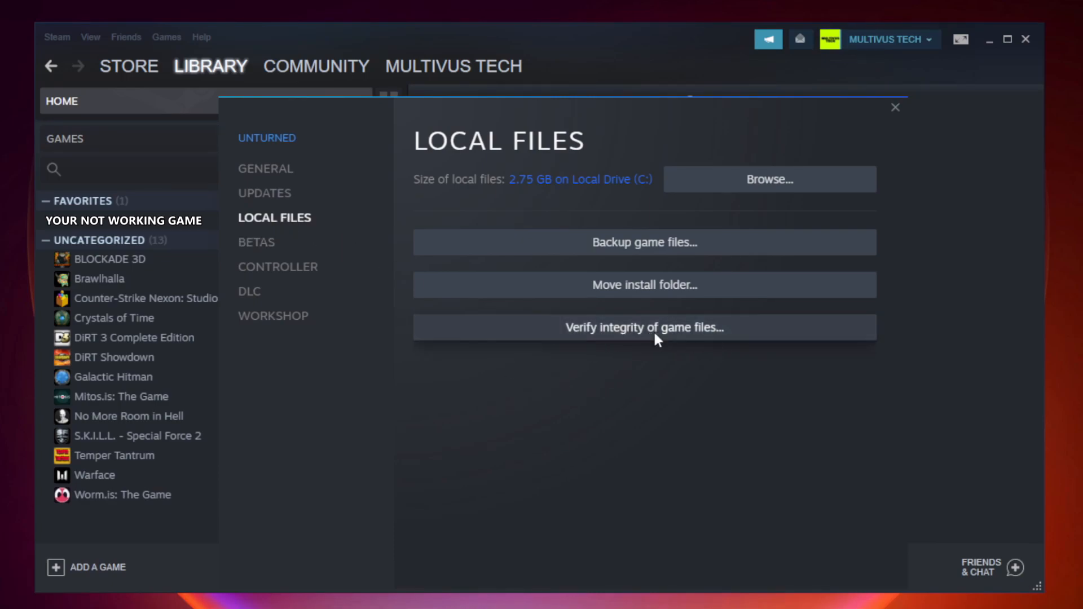
{"action": "left_click", "coordinate": [643, 327]}
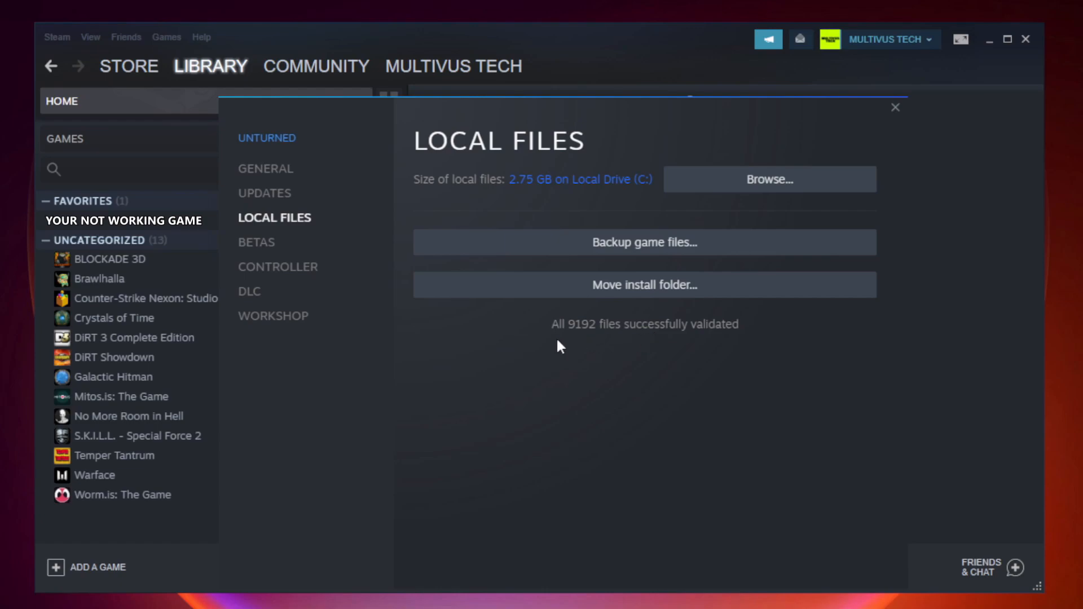
{"action": "mouse_move", "coordinate": [847, 335]}
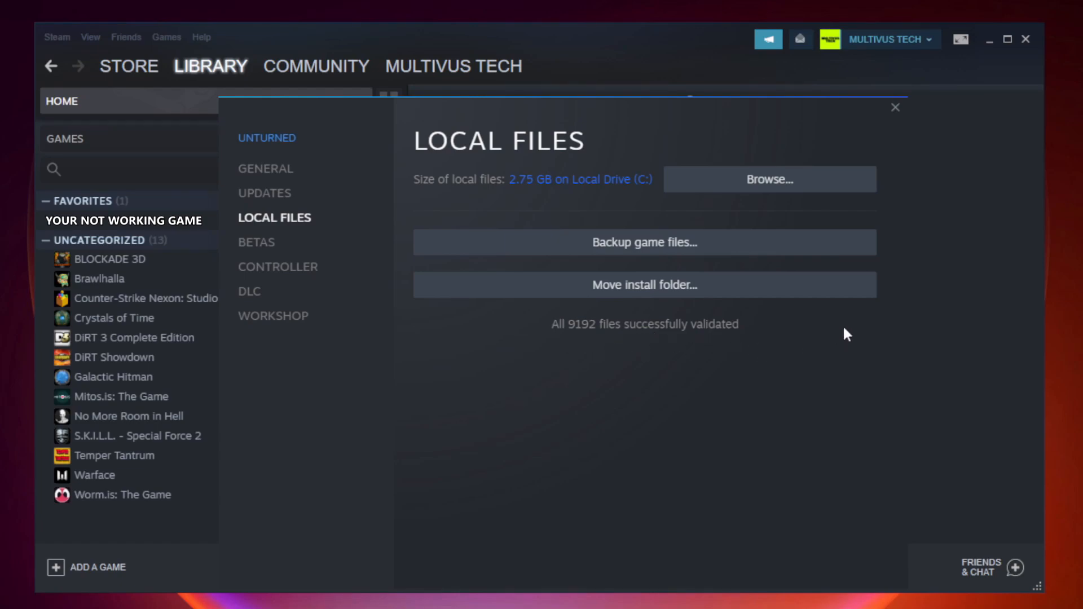
{"action": "mouse_move", "coordinate": [768, 180]}
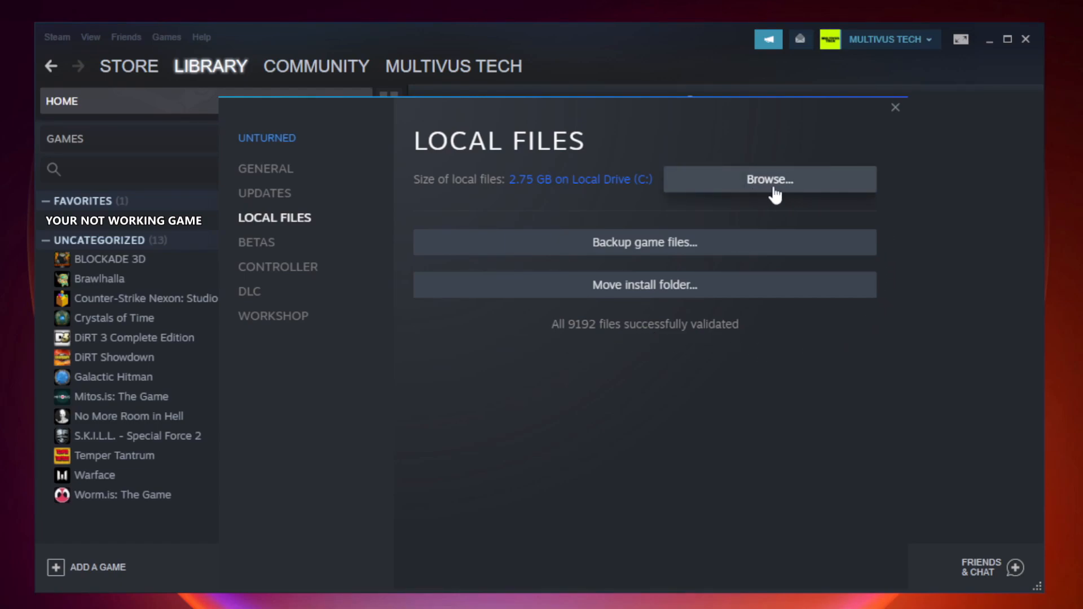
Browse to the game's install folder and select the YOUR NOT WORKING GAME shortcut.
{"action": "left_click", "coordinate": [767, 179]}
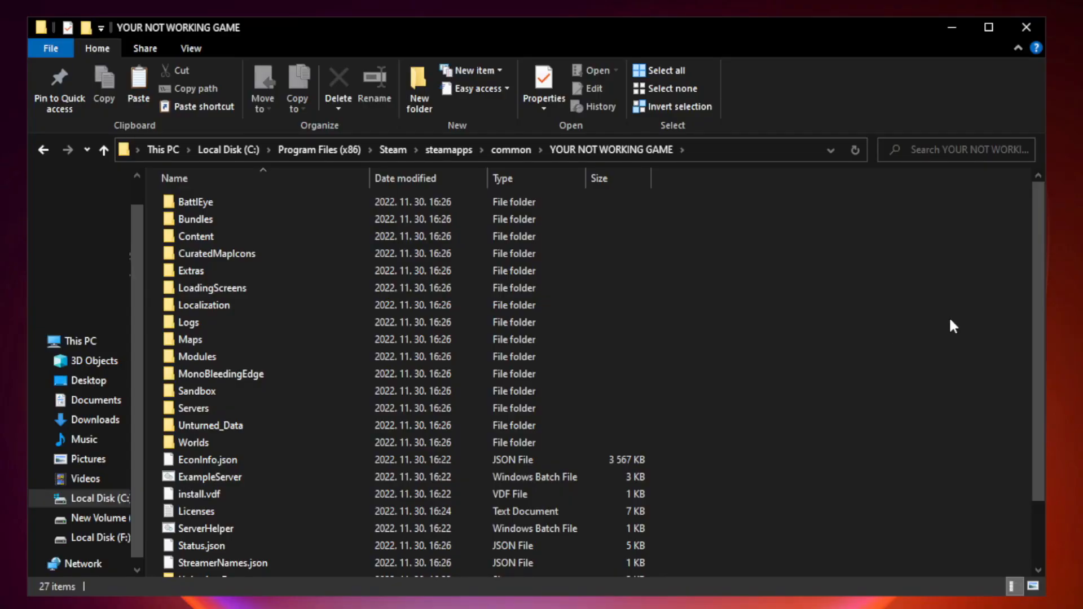
{"action": "scroll", "scroll_direction": "down", "scroll_amount": 3}
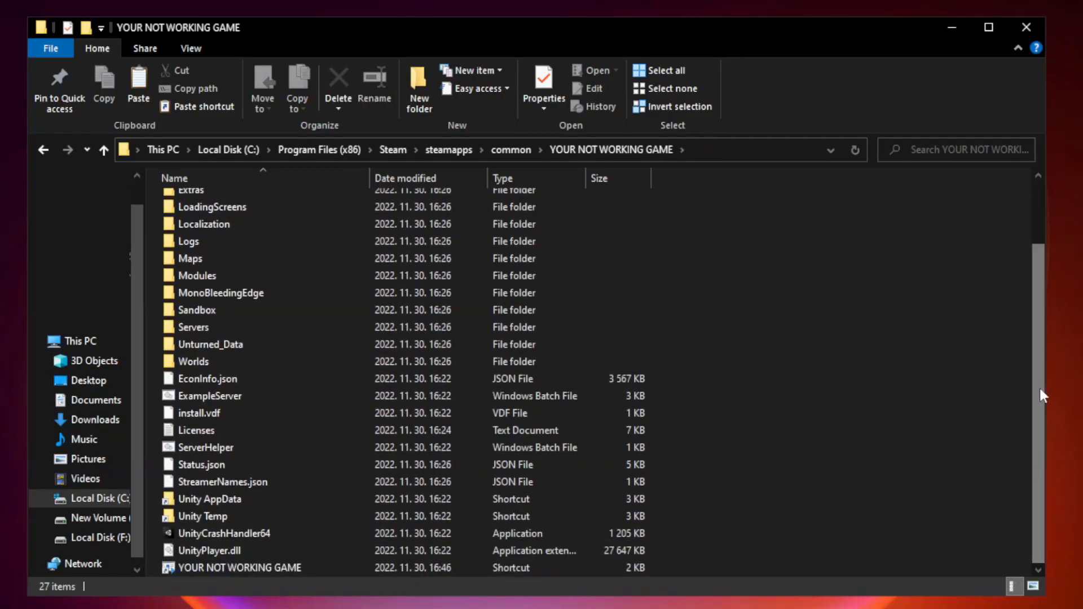
{"action": "left_click", "coordinate": [258, 567]}
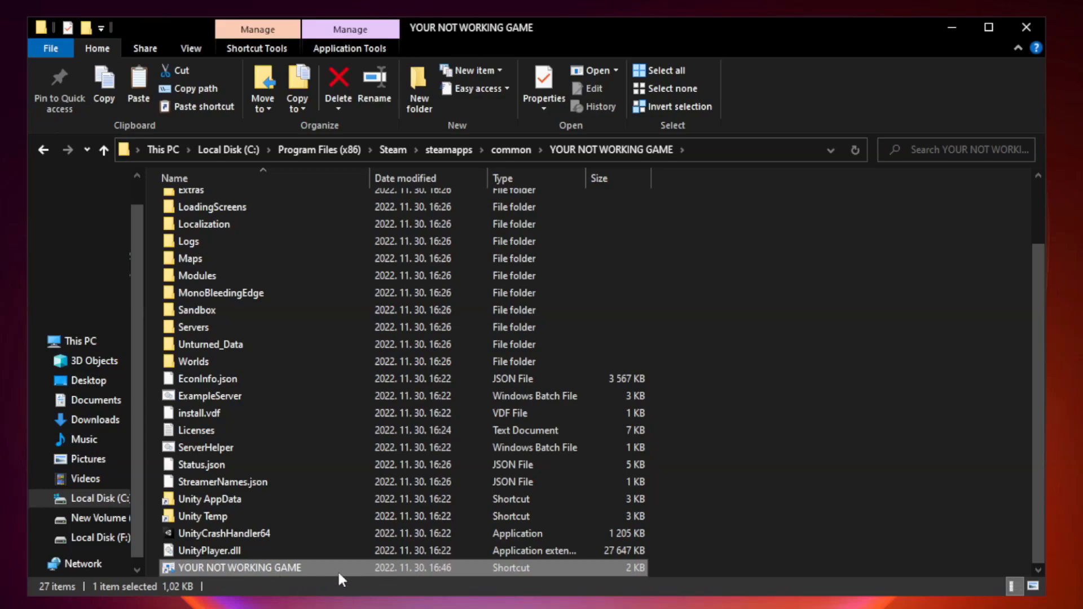
Set the game shortcut's compatibility mode to Windows 8 in its Properties.
{"action": "right_click", "coordinate": [270, 568]}
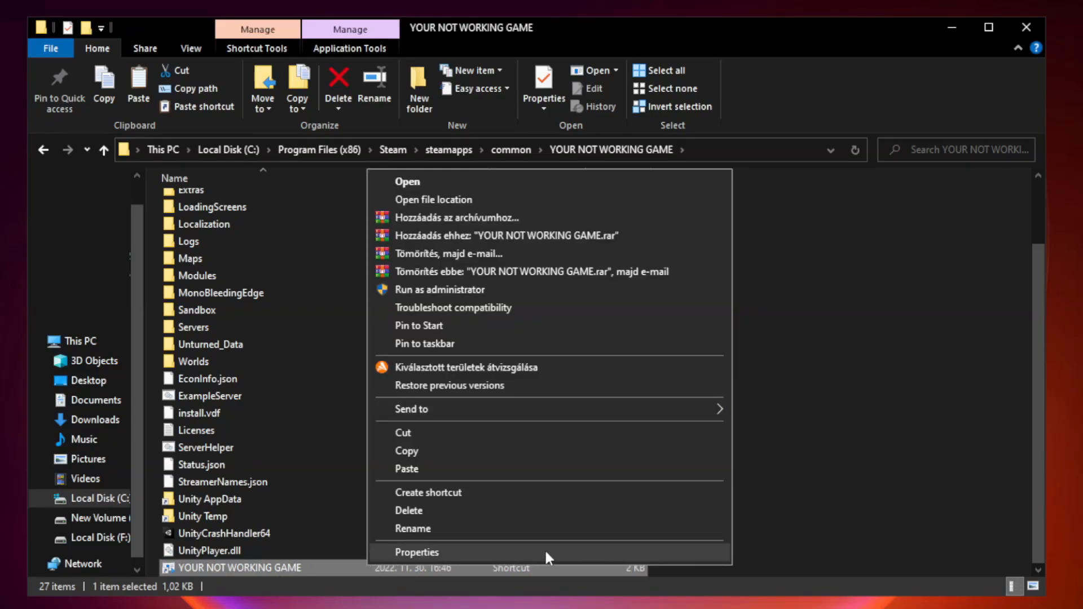
{"action": "left_click", "coordinate": [416, 552]}
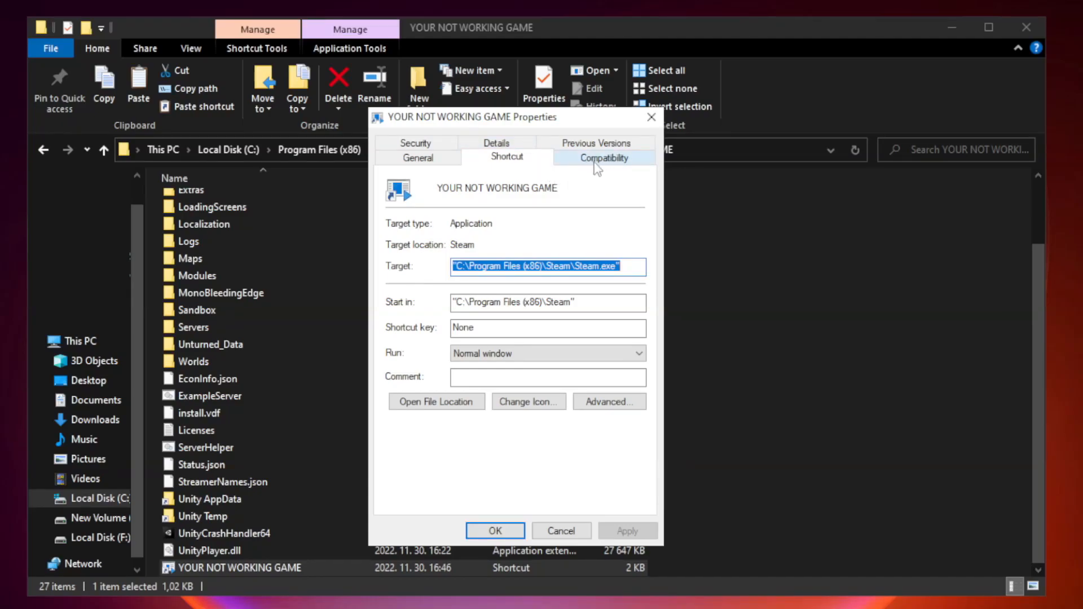
{"action": "left_click", "coordinate": [602, 157]}
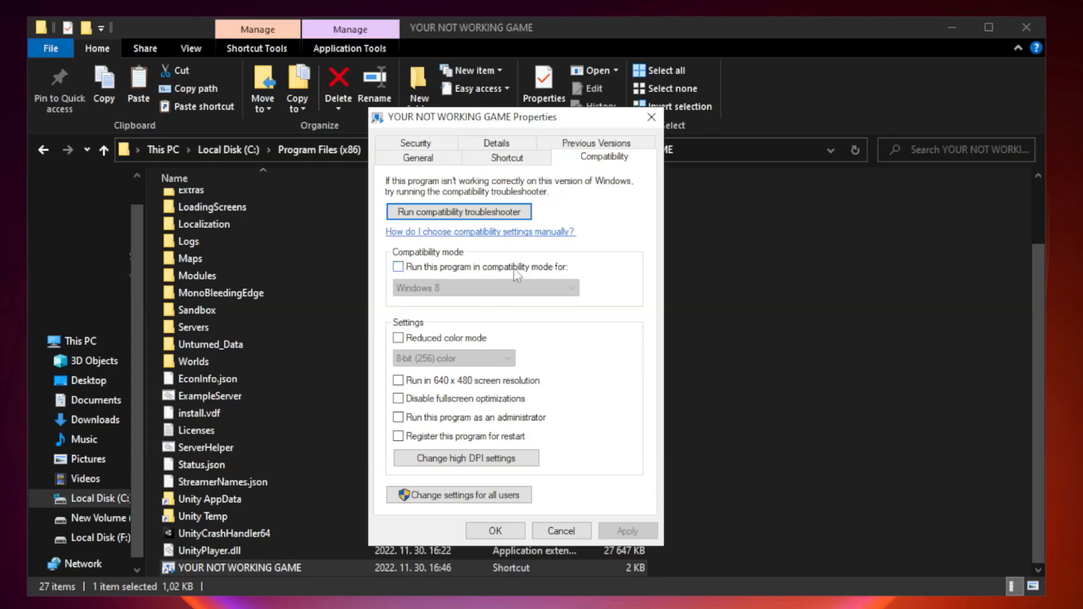
{"action": "left_click", "coordinate": [398, 267]}
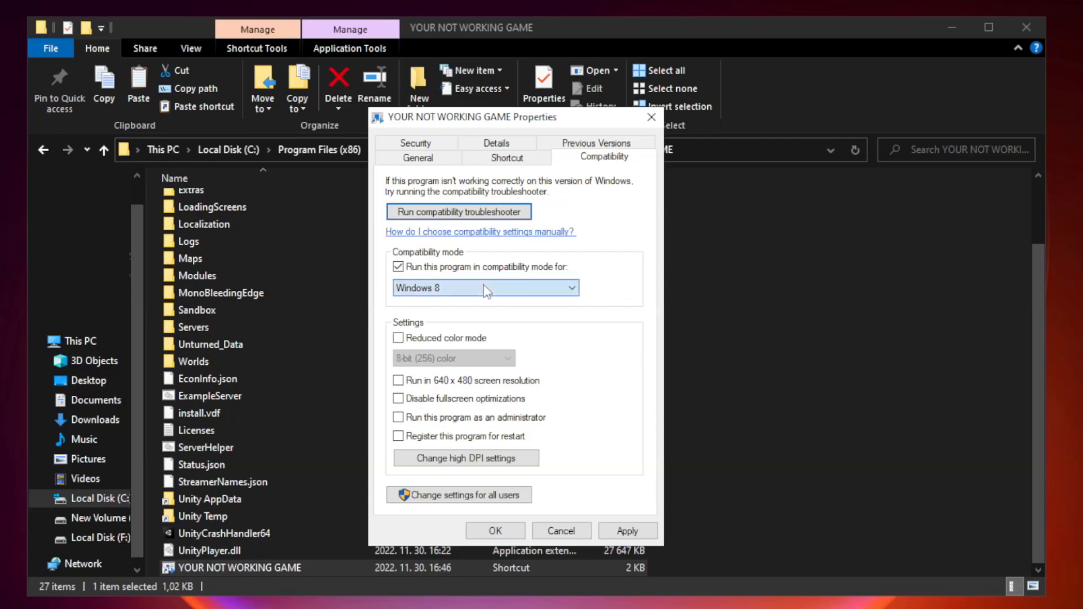
{"action": "left_click", "coordinate": [485, 288]}
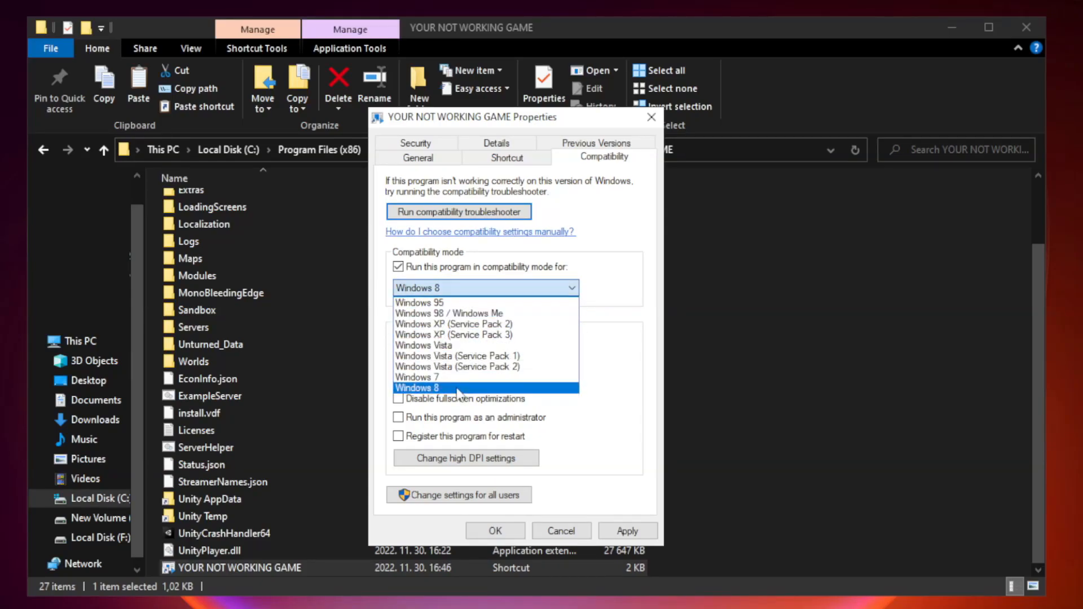
{"action": "left_click", "coordinate": [416, 387]}
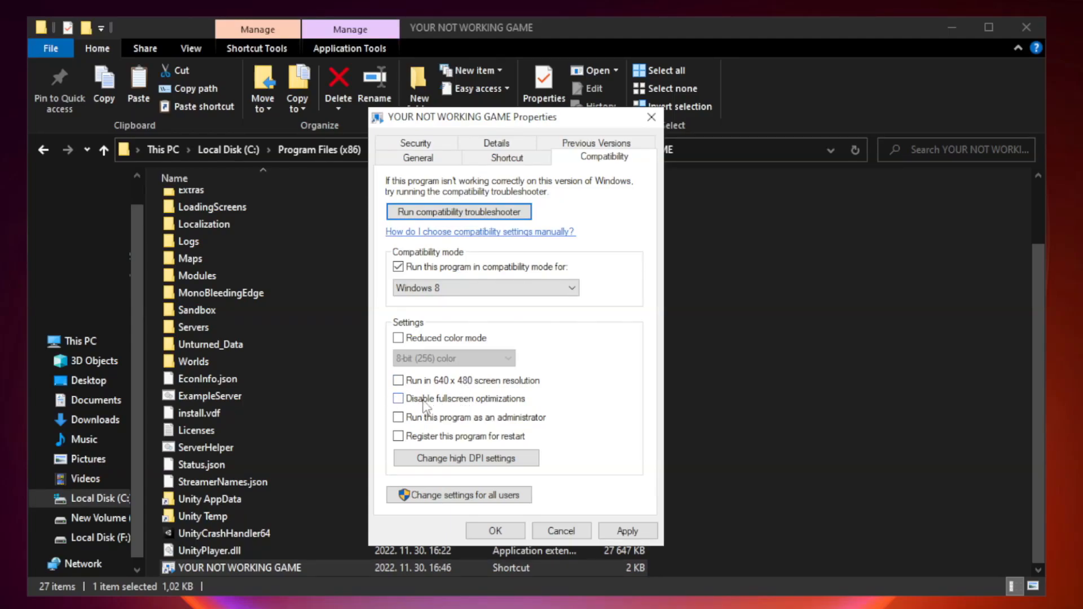
Disable fullscreen optimizations, run as administrator, and apply the compatibility settings.
{"action": "left_click", "coordinate": [398, 398]}
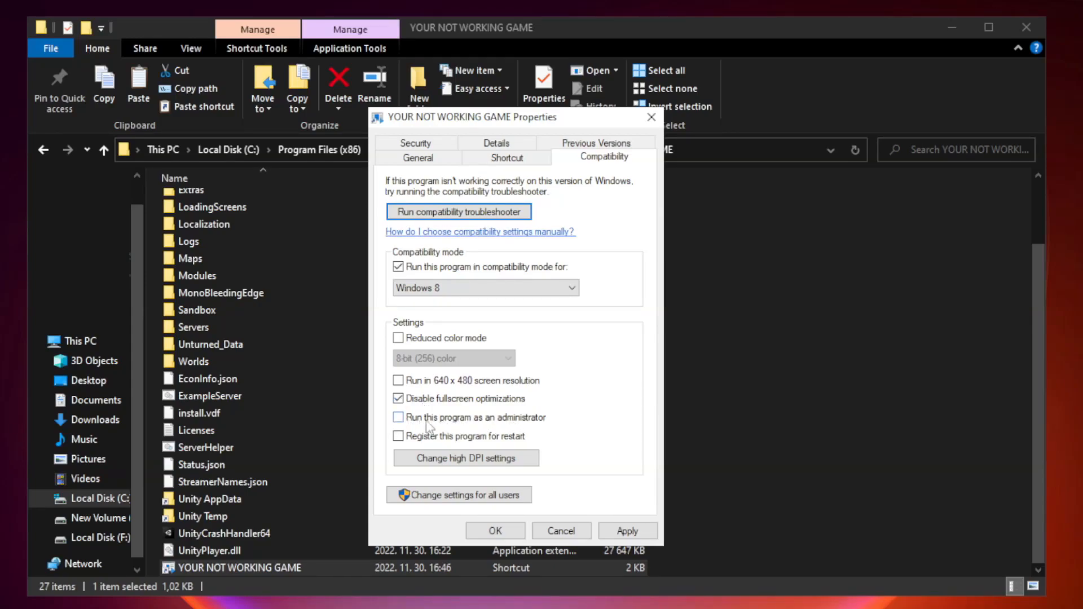
{"action": "left_click", "coordinate": [399, 417]}
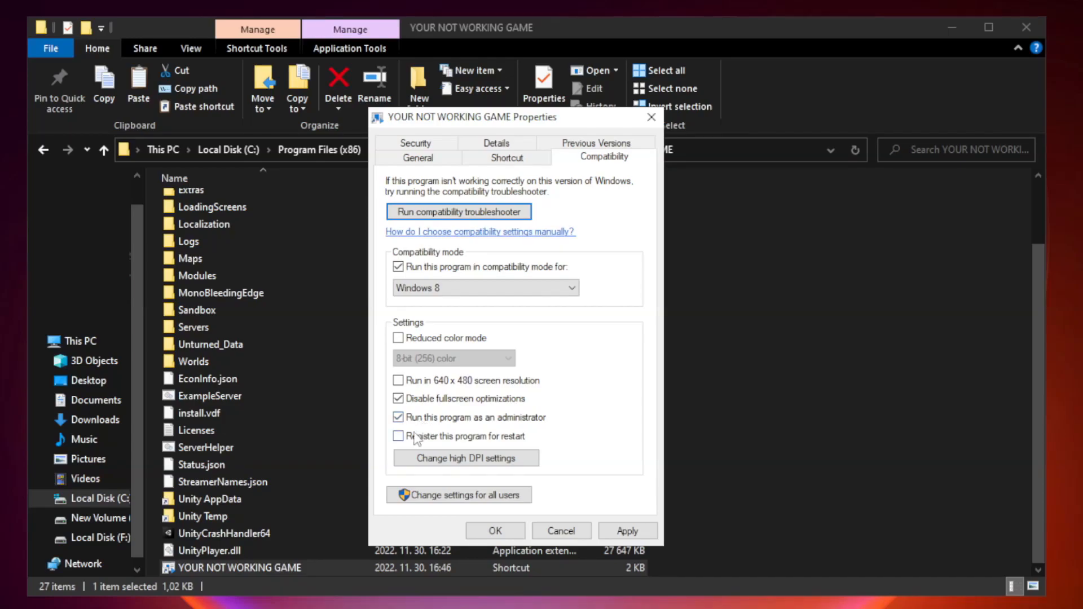
{"action": "left_click", "coordinate": [626, 530]}
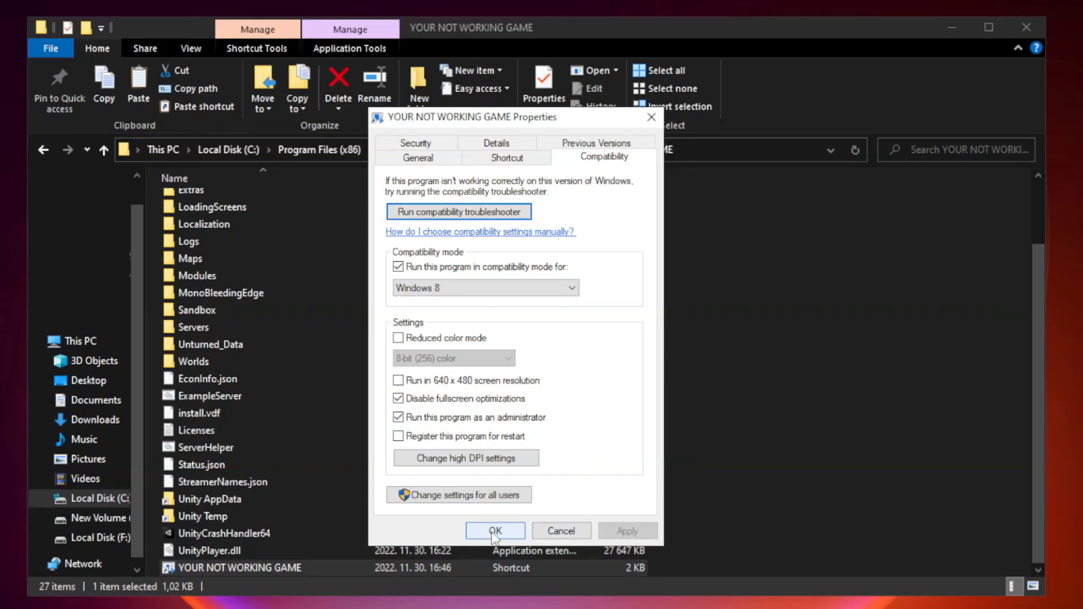
{"action": "left_click", "coordinate": [494, 530]}
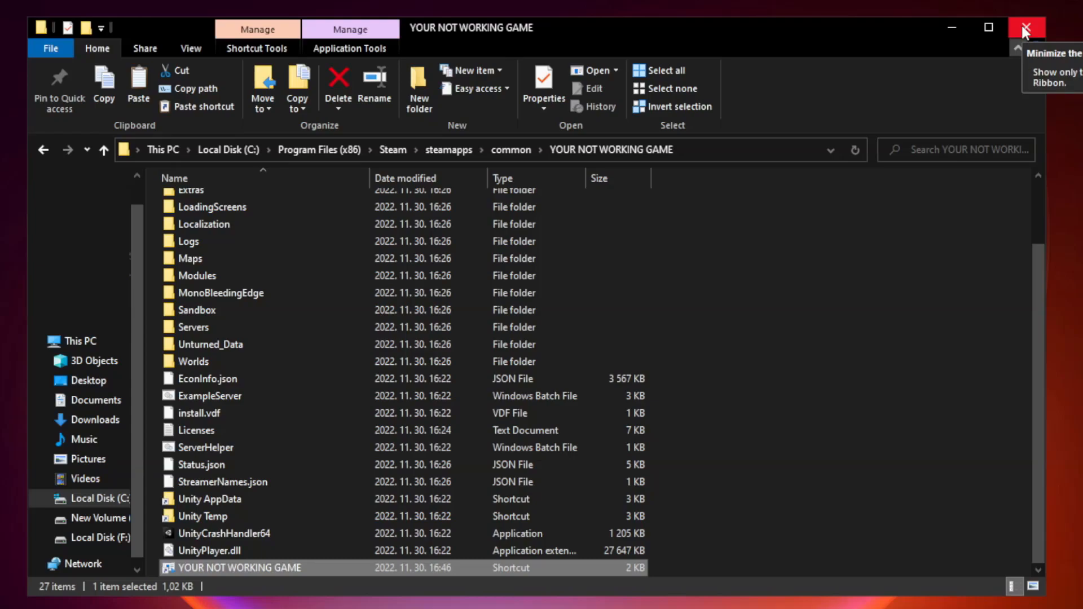
Close the game folder's File Explorer window.
{"action": "left_click", "coordinate": [1025, 27]}
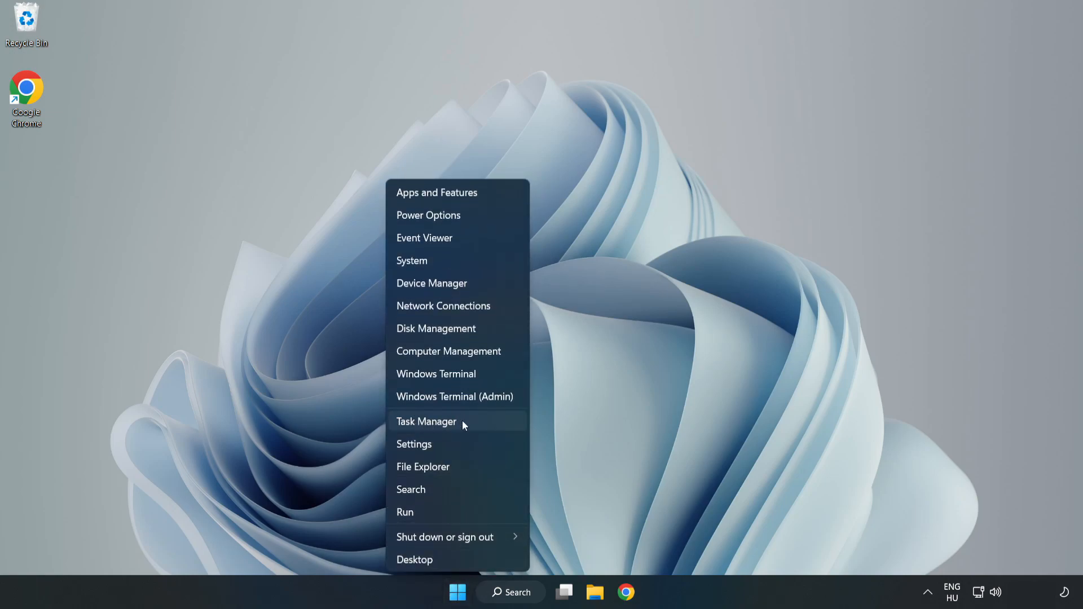
Show Task Manager's startup apps list and select Cortana.
{"action": "left_click", "coordinate": [426, 421]}
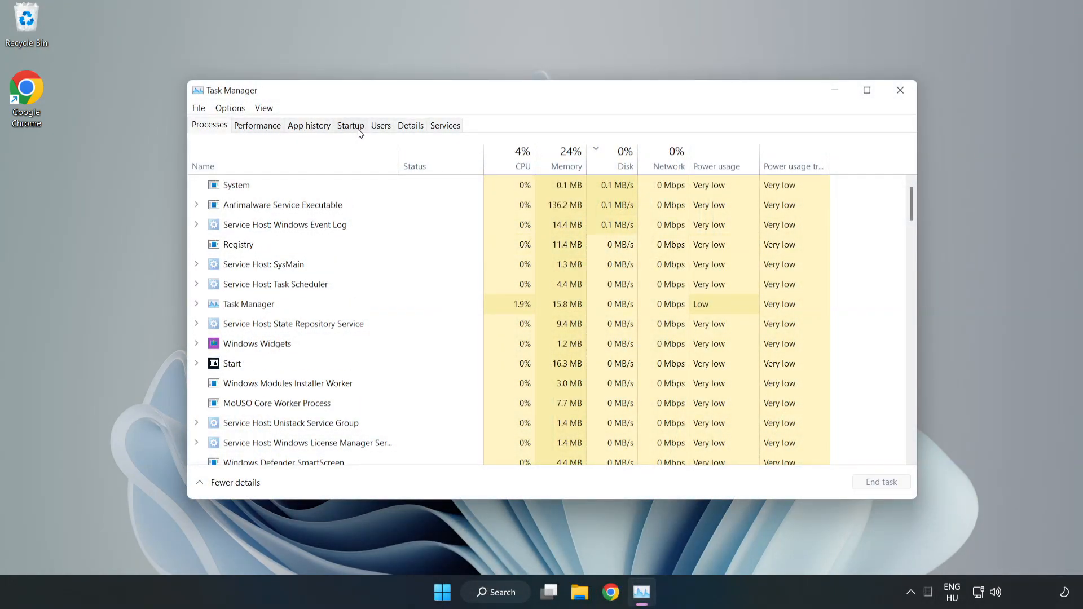
{"action": "left_click", "coordinate": [349, 125]}
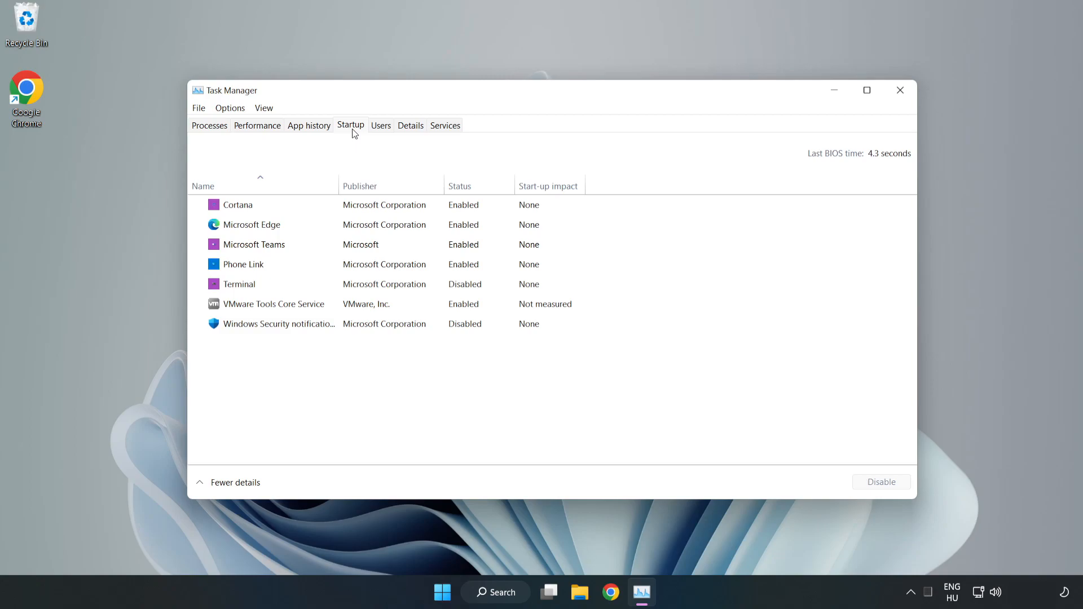
{"action": "left_click", "coordinate": [238, 205]}
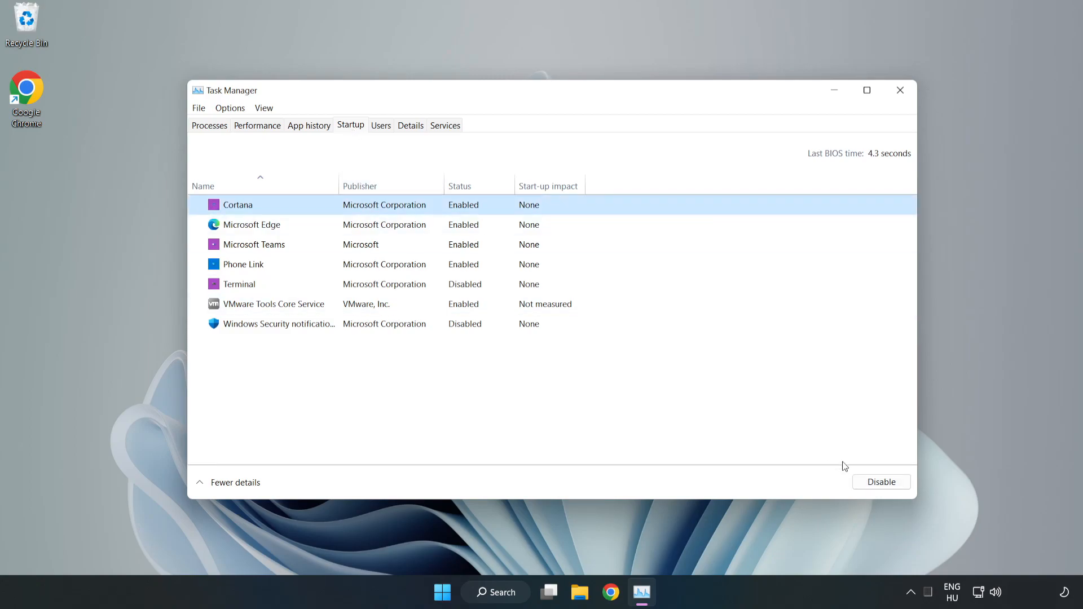
Disable Cortana, Microsoft Edge, Microsoft Teams and Phone Link at startup, then close Task Manager.
{"action": "left_click", "coordinate": [881, 482]}
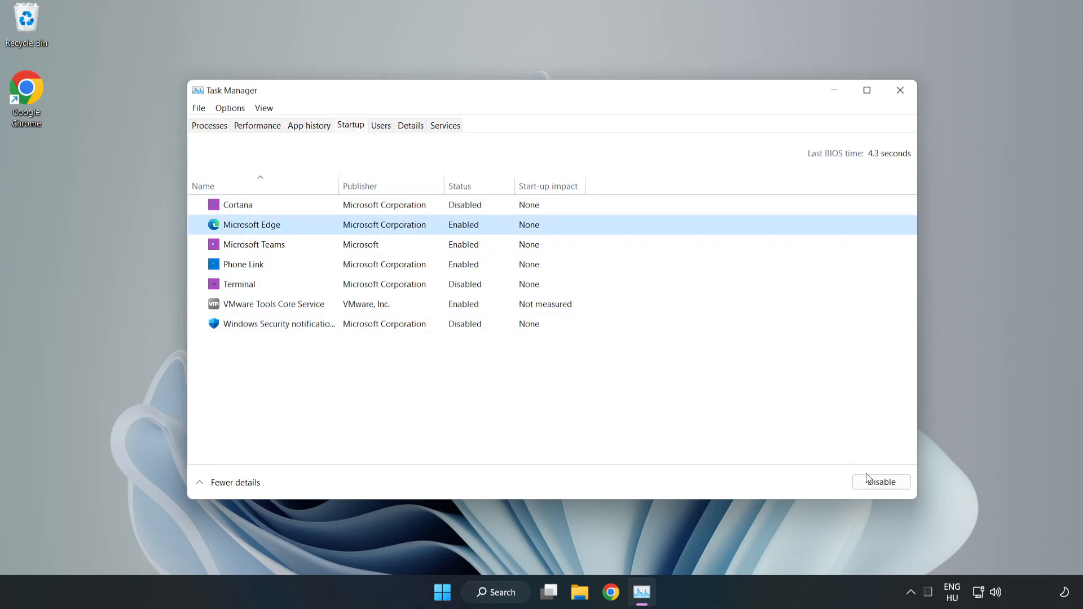
{"action": "left_click", "coordinate": [881, 482]}
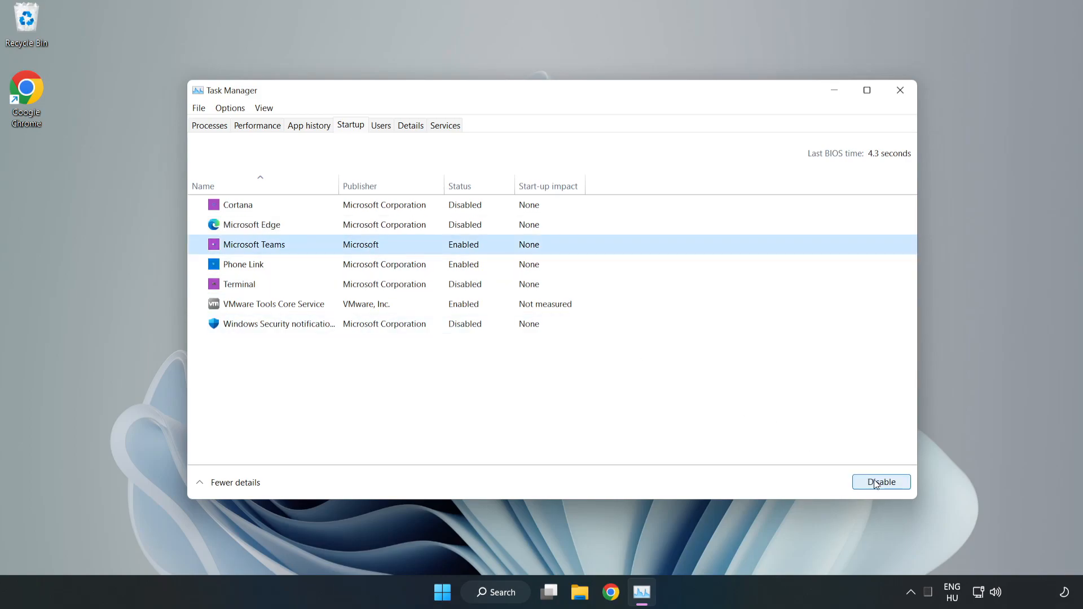
{"action": "left_click", "coordinate": [881, 482]}
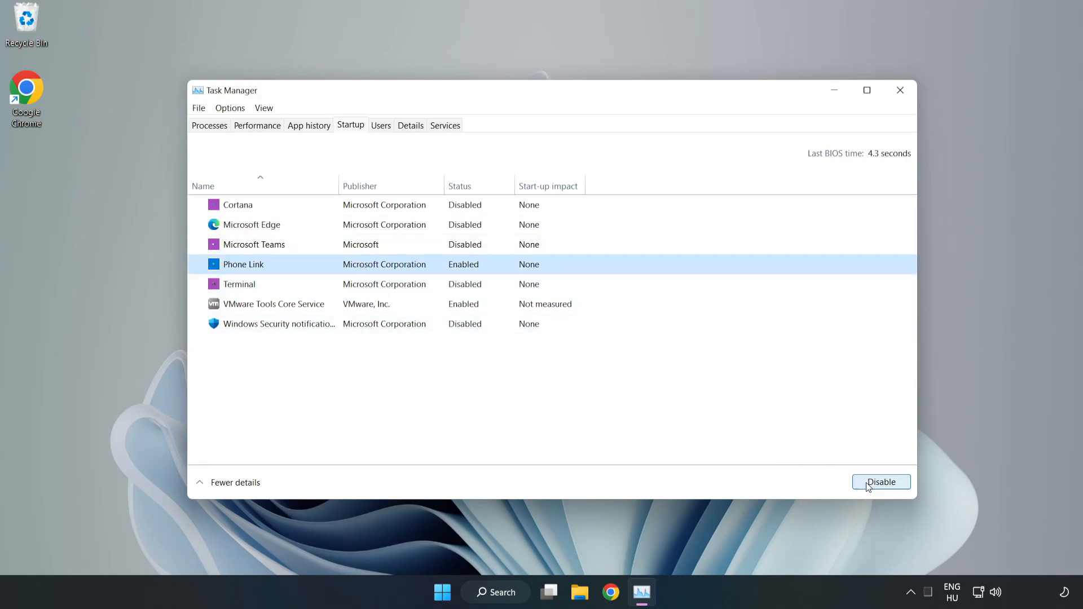
{"action": "left_click", "coordinate": [881, 482]}
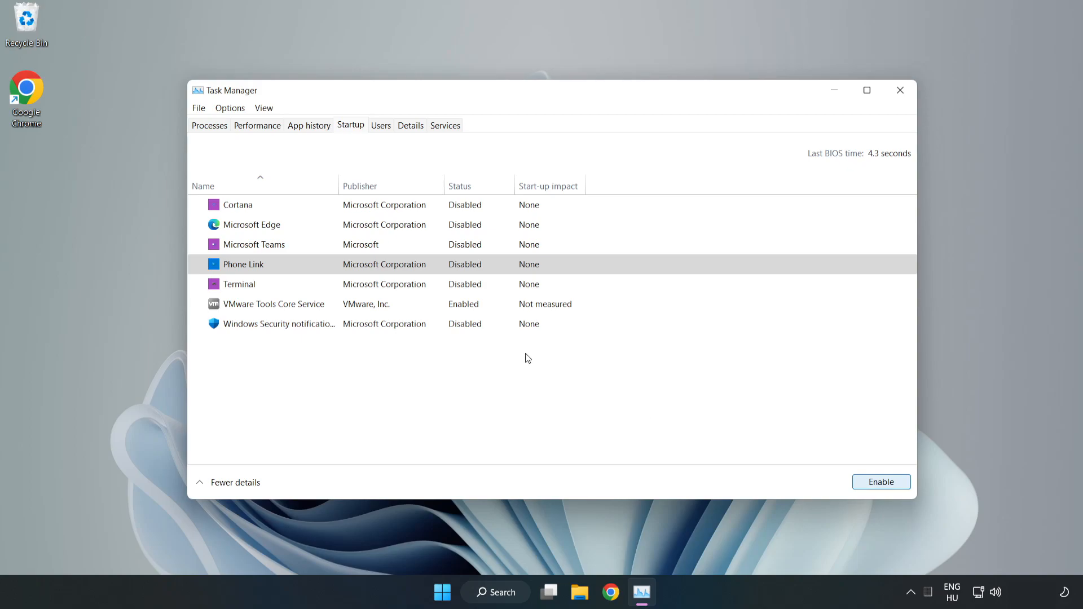
{"action": "mouse_move", "coordinate": [901, 91]}
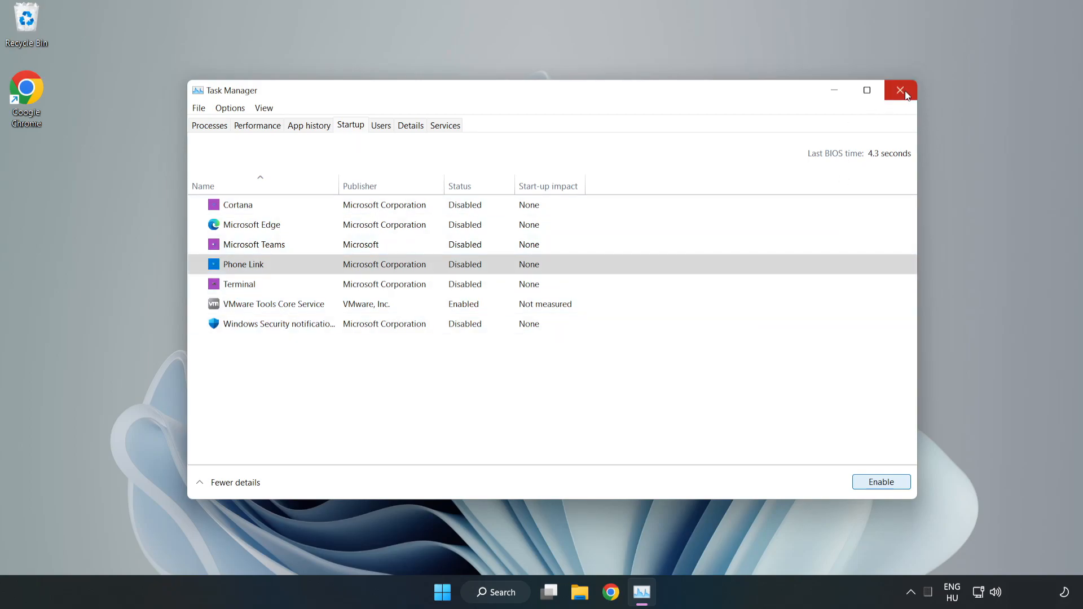
{"action": "left_click", "coordinate": [901, 90]}
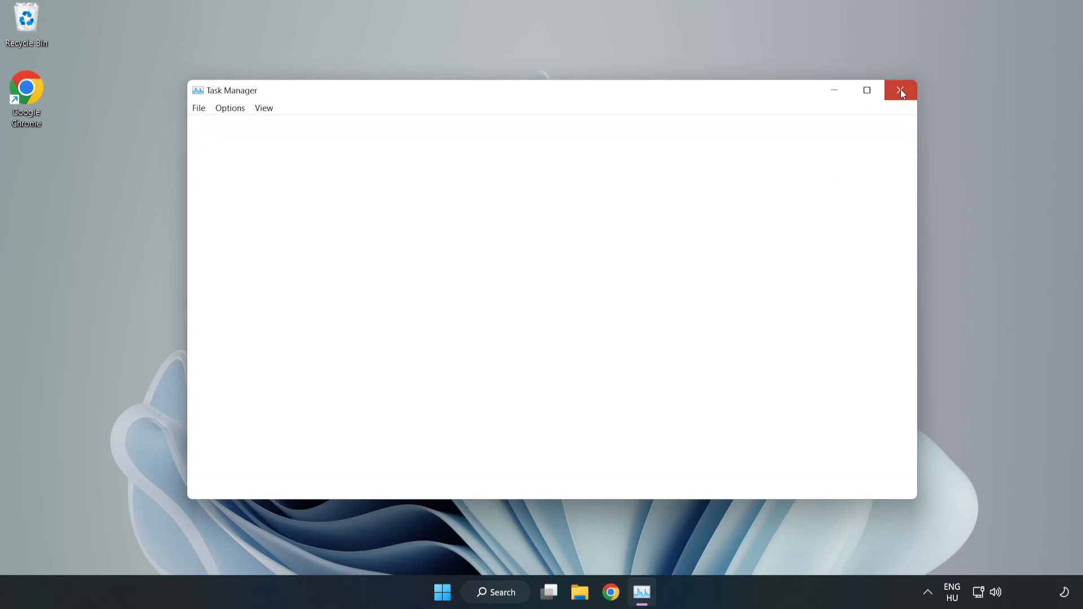
{"action": "left_click", "coordinate": [900, 91]}
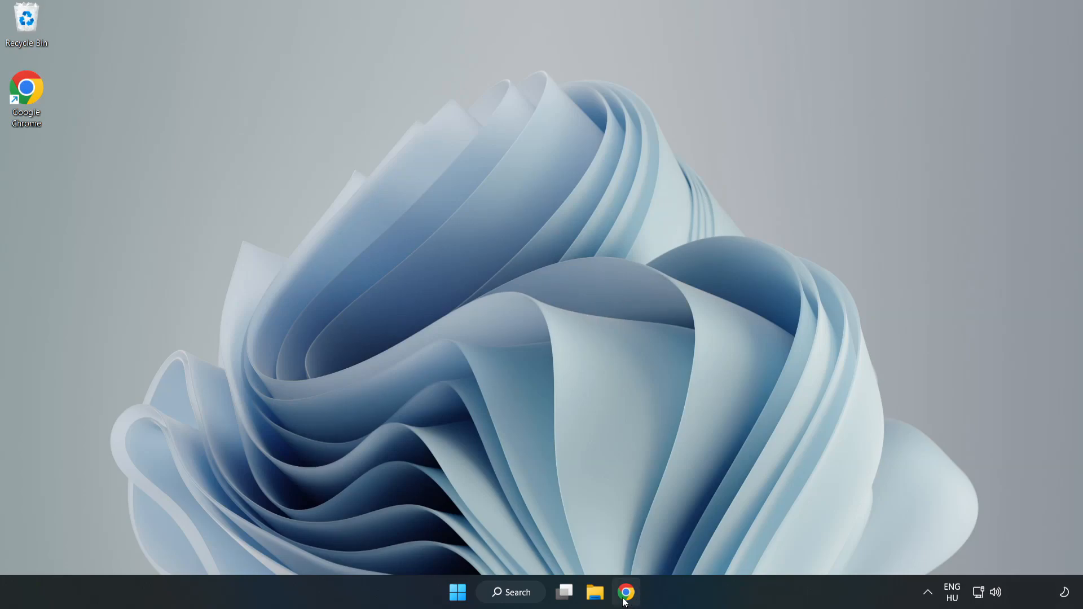
Download the DirectX End-User Runtime Web Installer in Chrome and launch dxwebsetup.exe.
{"action": "left_click", "coordinate": [625, 592]}
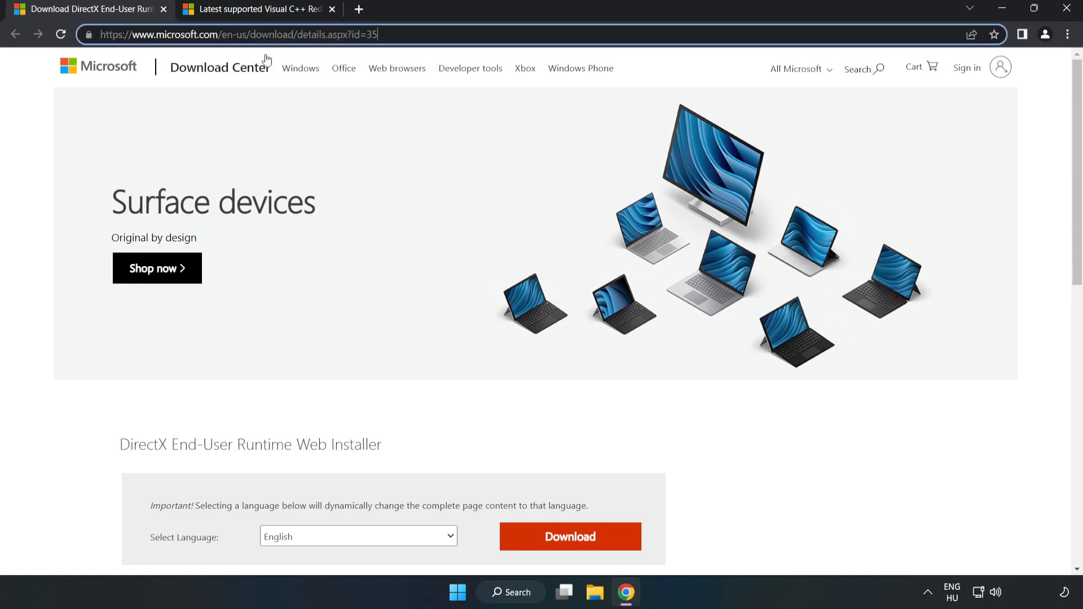
{"action": "scroll", "scroll_direction": "down", "scroll_amount": 3}
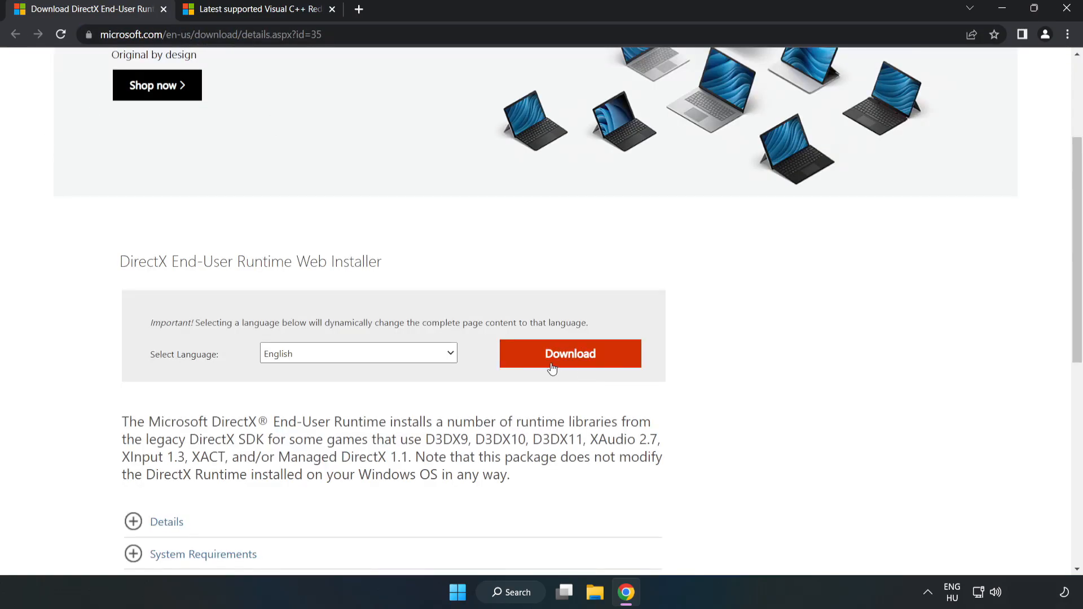
{"action": "left_click", "coordinate": [569, 353]}
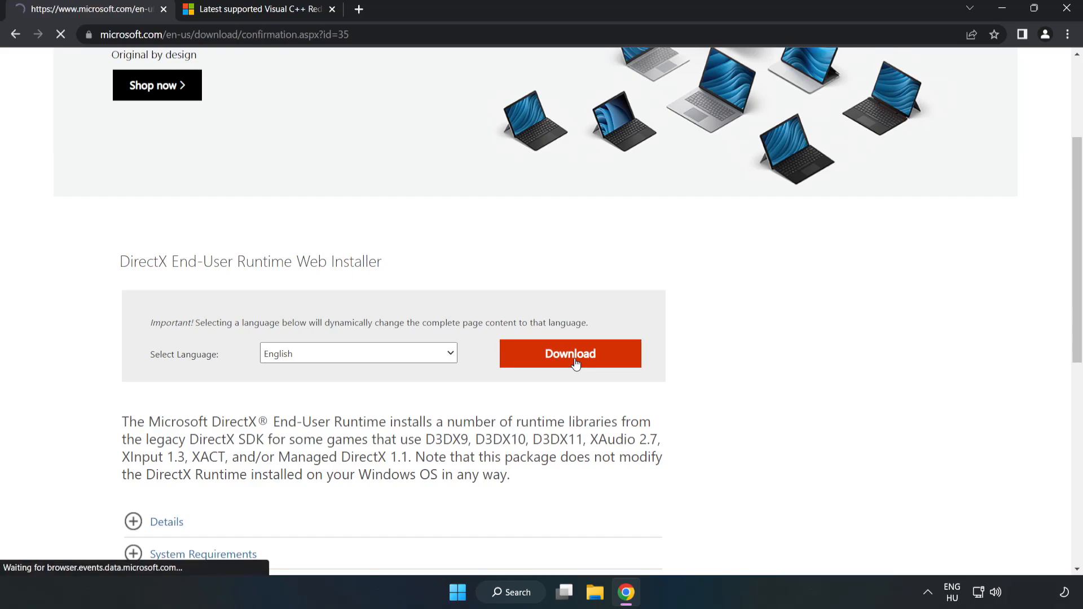
{"action": "left_click", "coordinate": [568, 353]}
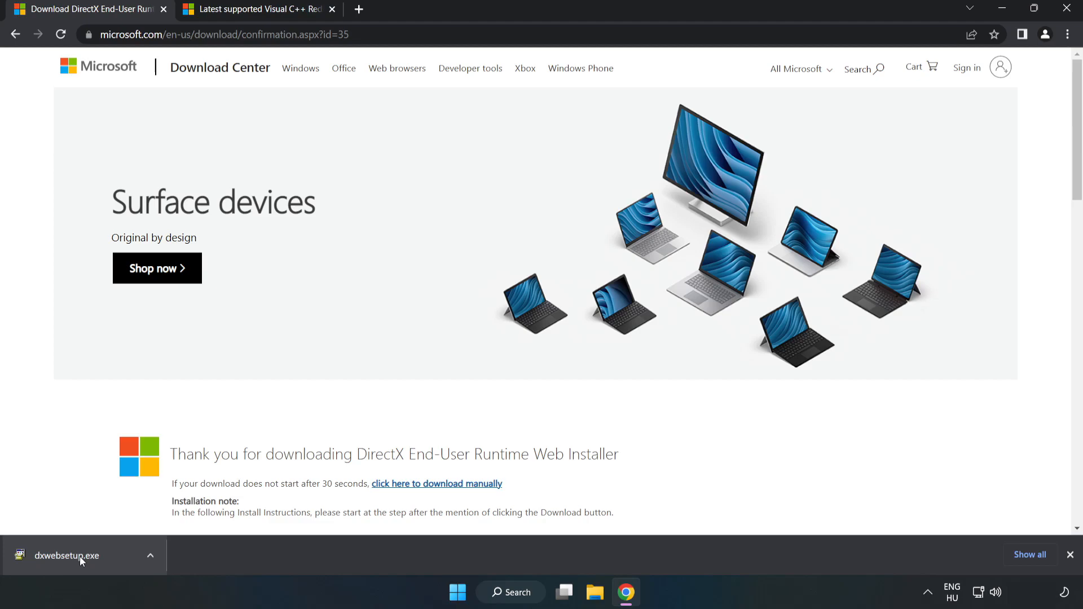
{"action": "left_click", "coordinate": [84, 555]}
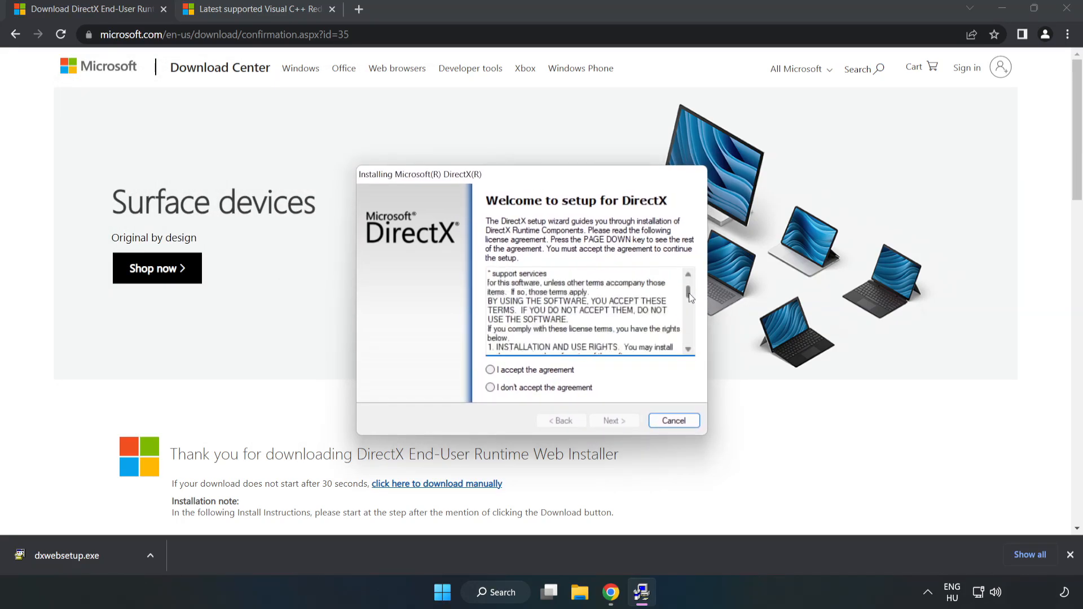
Accept the DirectX license, decline the Bing Bar, and finish setup finding DirectX already up to date.
{"action": "scroll", "scroll_direction": "down", "scroll_amount": 3}
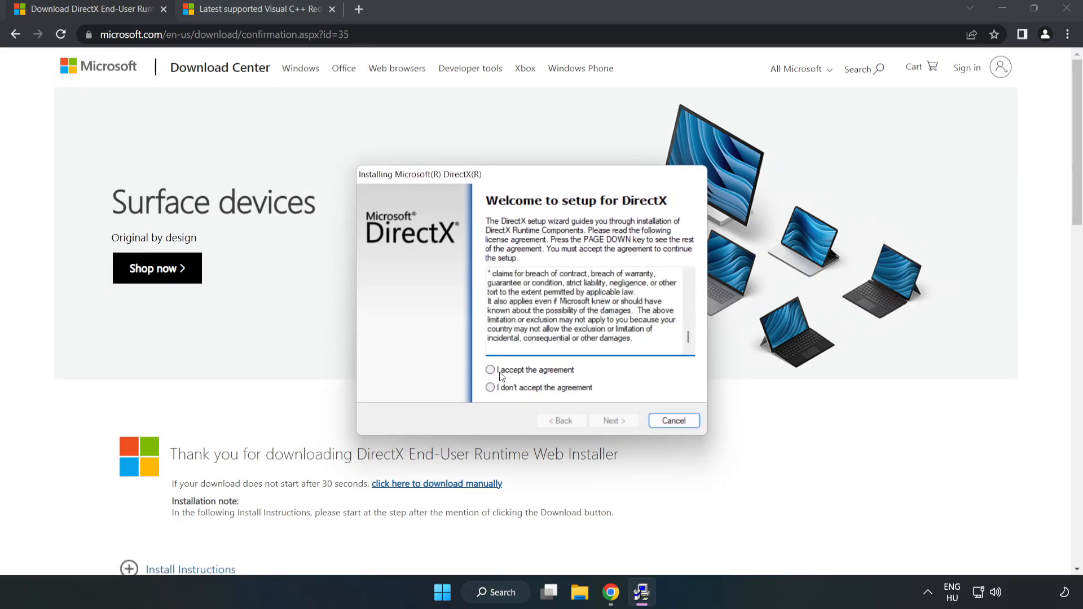
{"action": "left_click", "coordinate": [491, 370]}
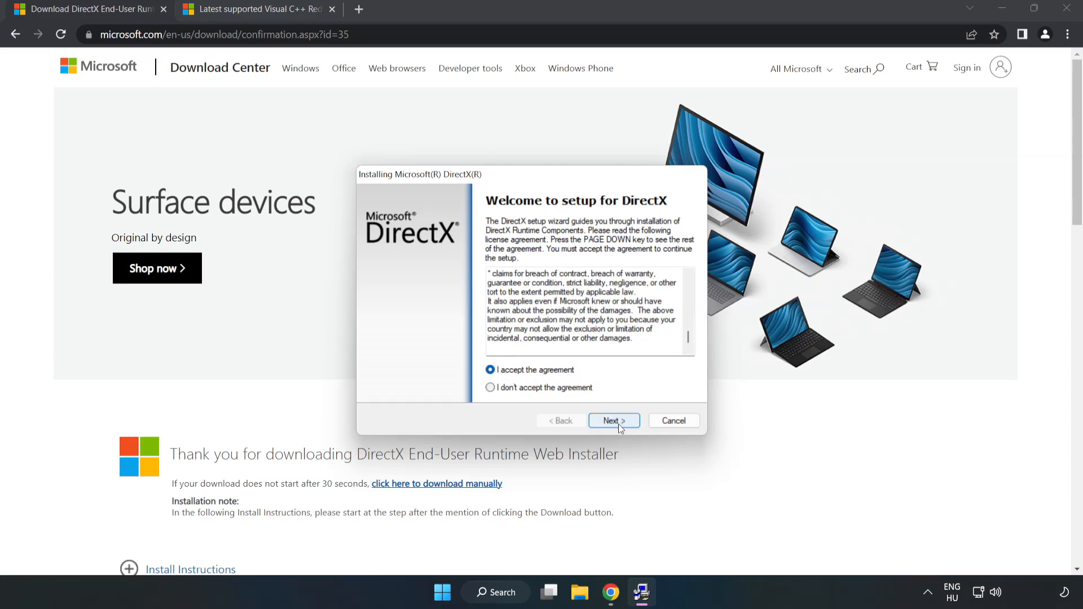
{"action": "left_click", "coordinate": [612, 421]}
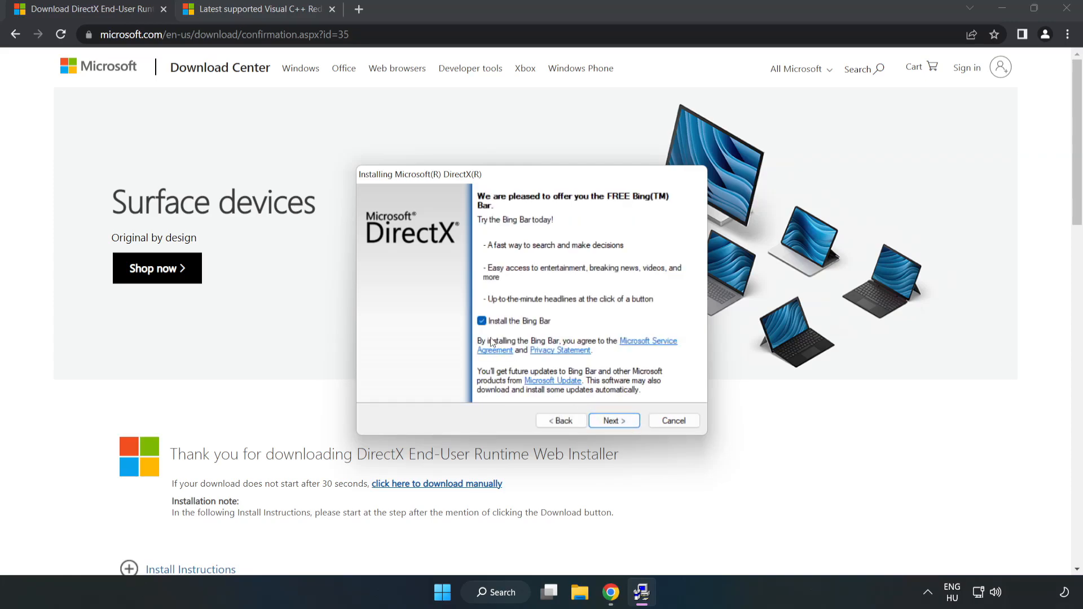
{"action": "left_click", "coordinate": [482, 320]}
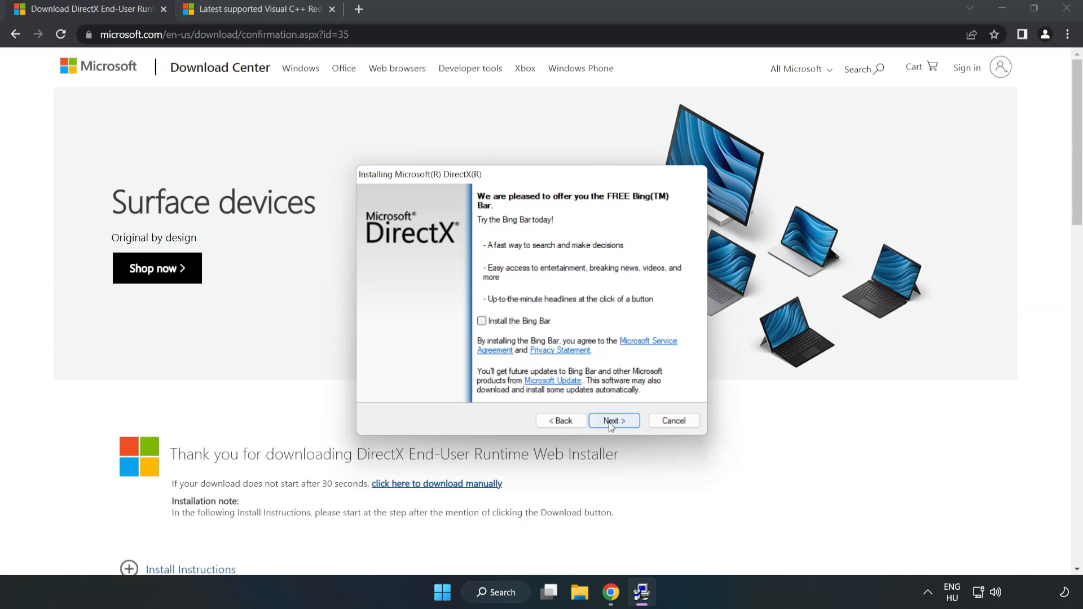
{"action": "left_click", "coordinate": [613, 421]}
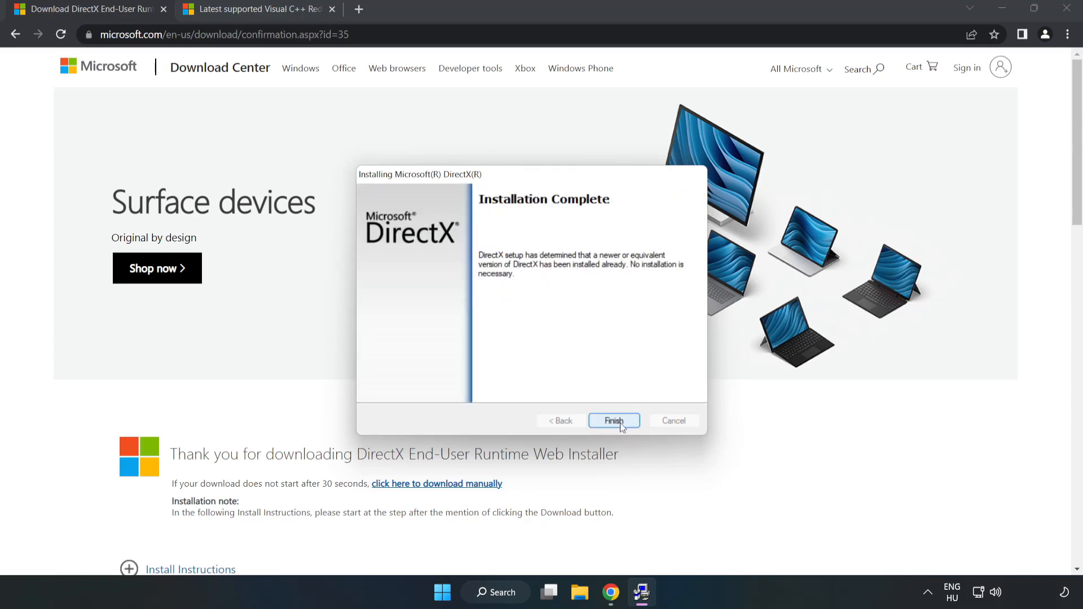
{"action": "left_click", "coordinate": [612, 421]}
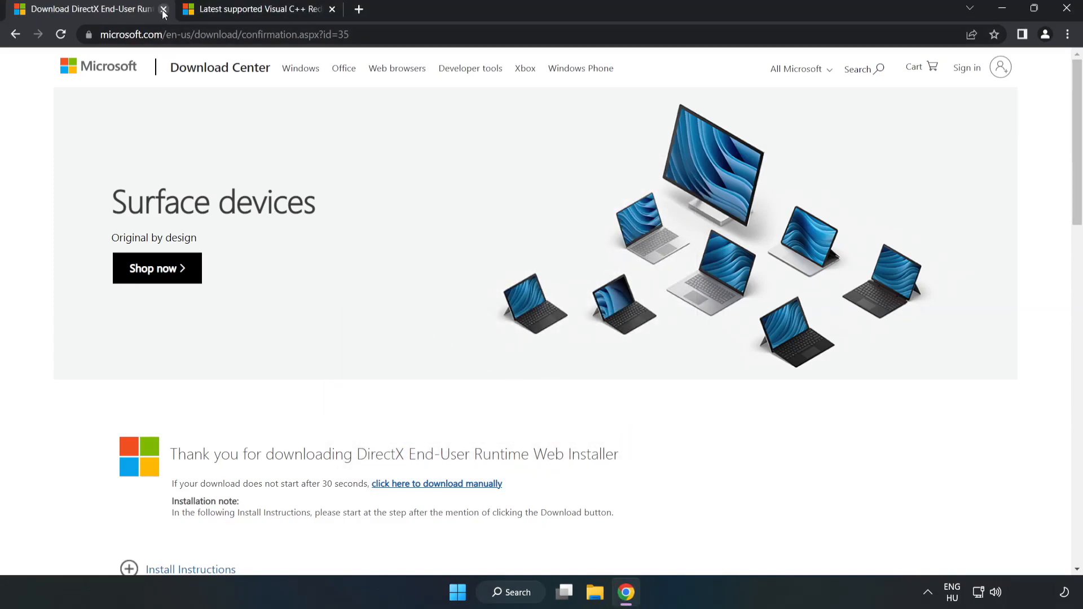
Download the x64, x86 and ARM64 Visual C++ Redistributables from Microsoft Learn and launch VC_redist.arm64.exe.
{"action": "left_click", "coordinate": [164, 9]}
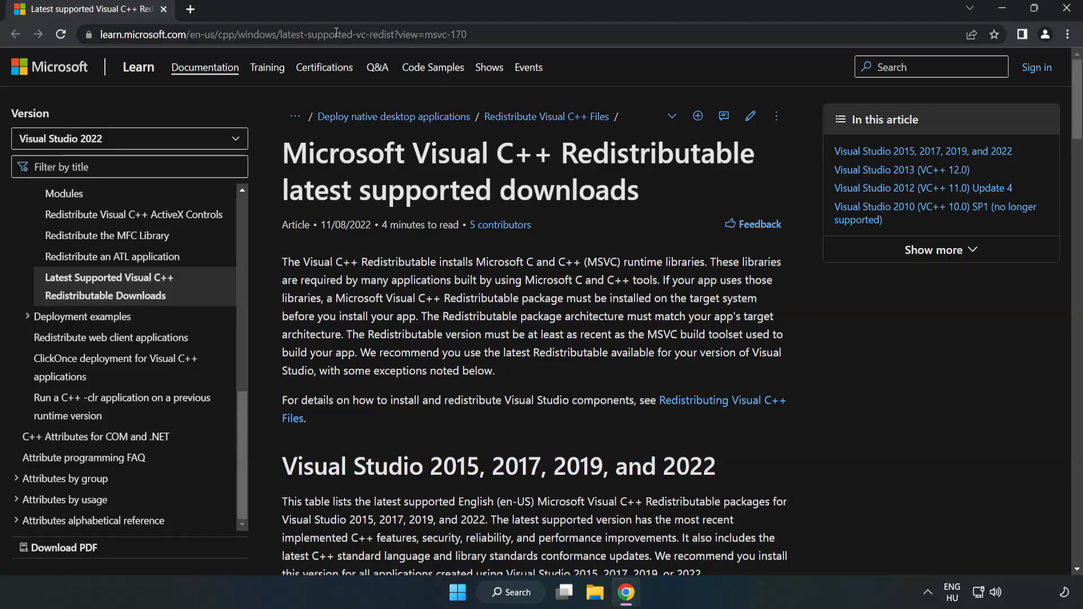
{"action": "left_click", "coordinate": [277, 33]}
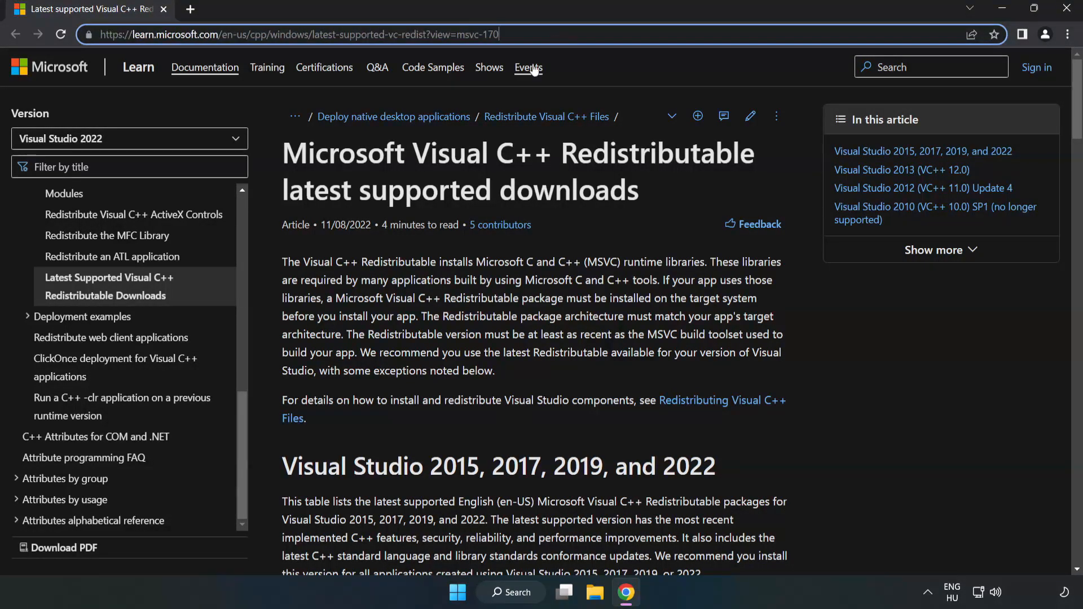
{"action": "scroll", "scroll_direction": "down", "scroll_amount": 3}
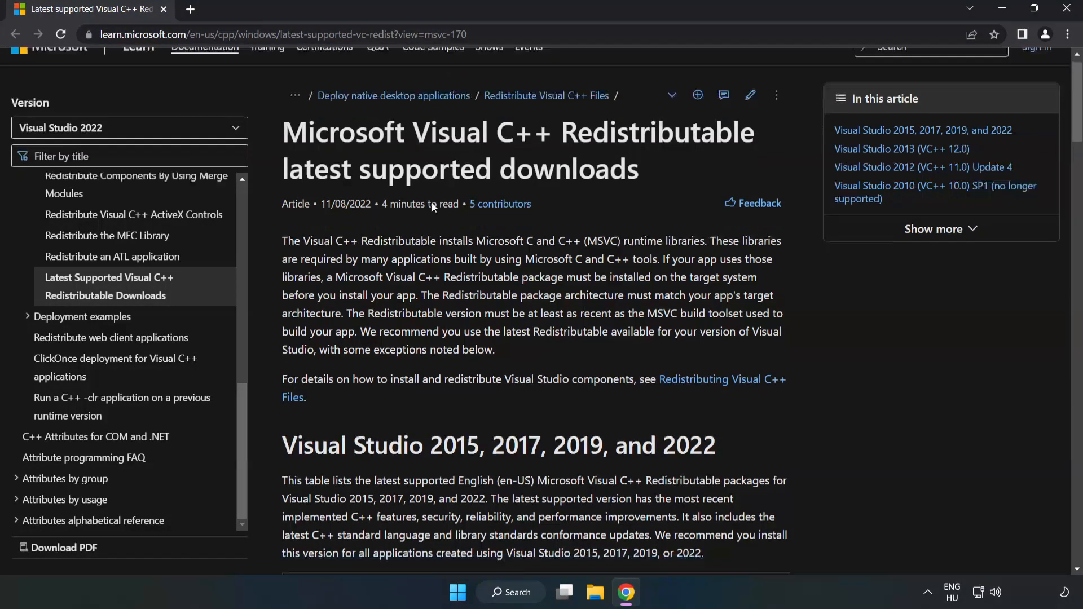
{"action": "scroll", "scroll_direction": "down", "scroll_amount": 3}
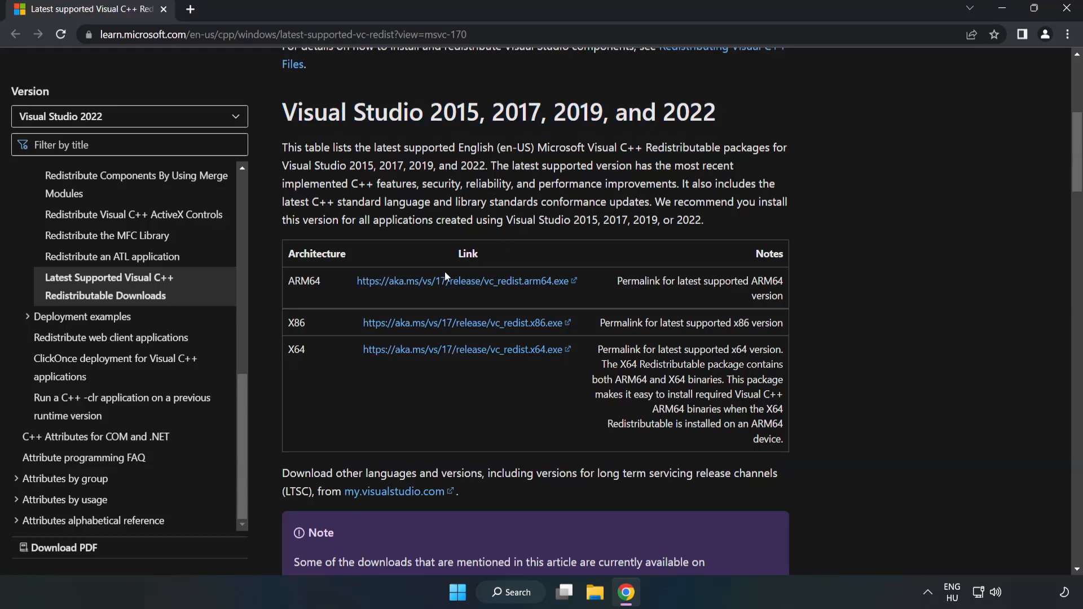
{"action": "left_click", "coordinate": [463, 281]}
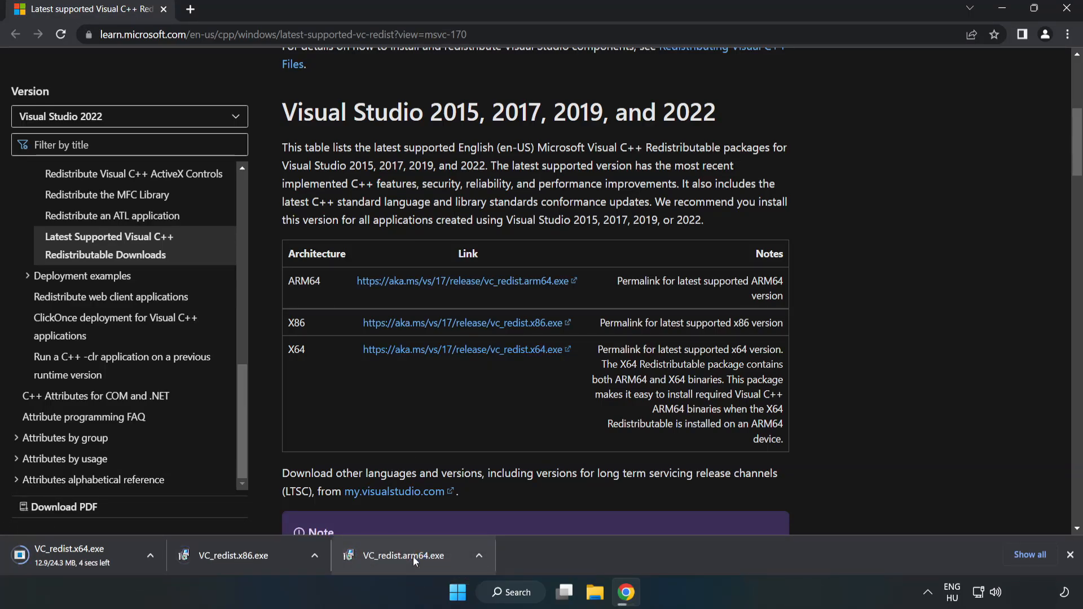
{"action": "left_click", "coordinate": [404, 555]}
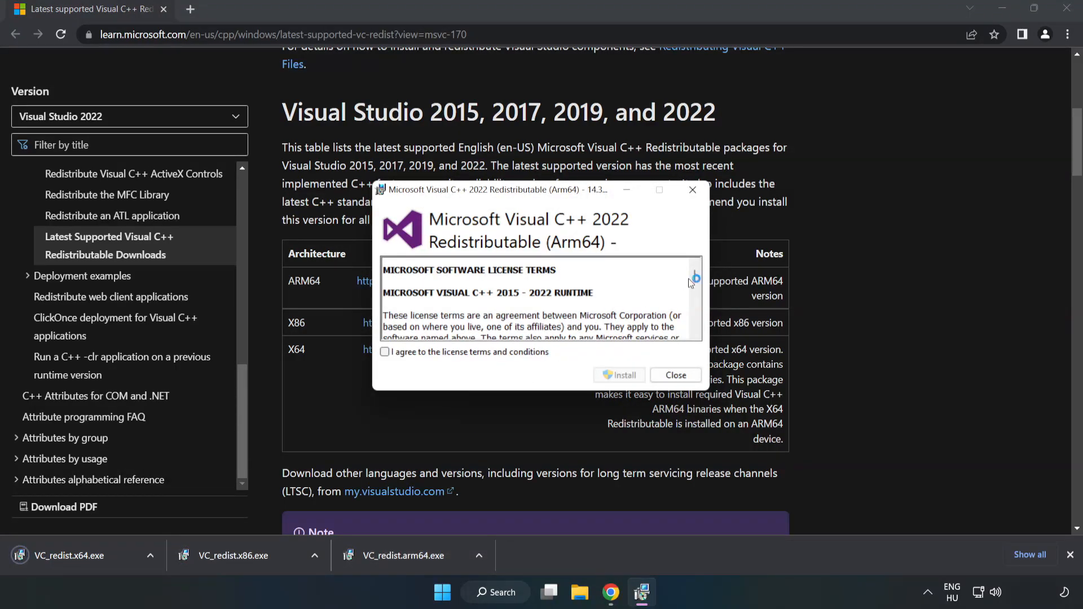
Attempt the ARM64 redistributable install, which fails as unsupported, and dismiss it.
{"action": "scroll", "scroll_direction": "down", "scroll_amount": 3}
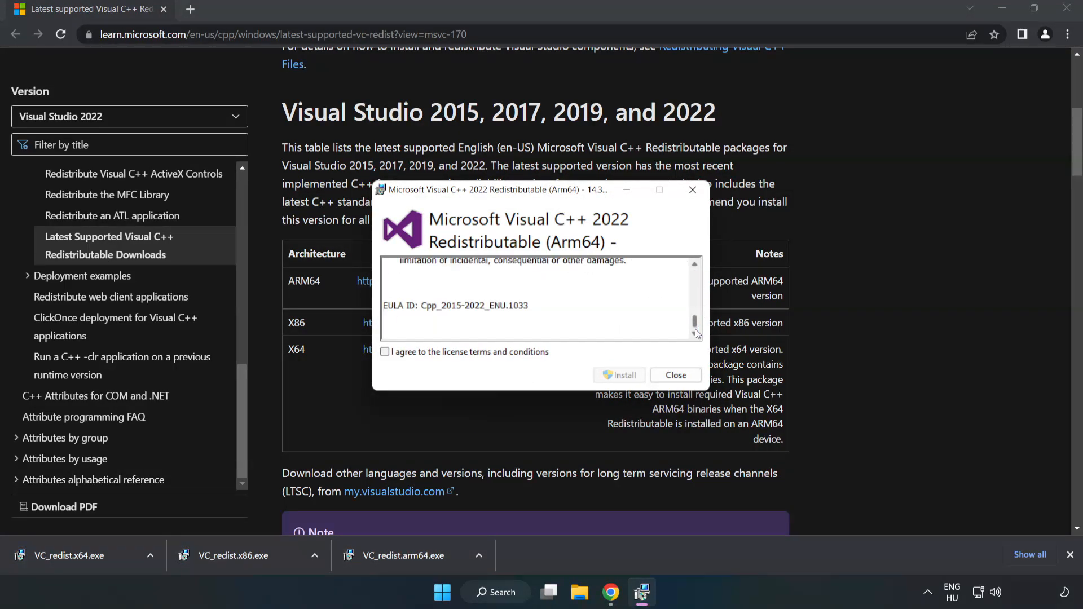
{"action": "left_click", "coordinate": [385, 351]}
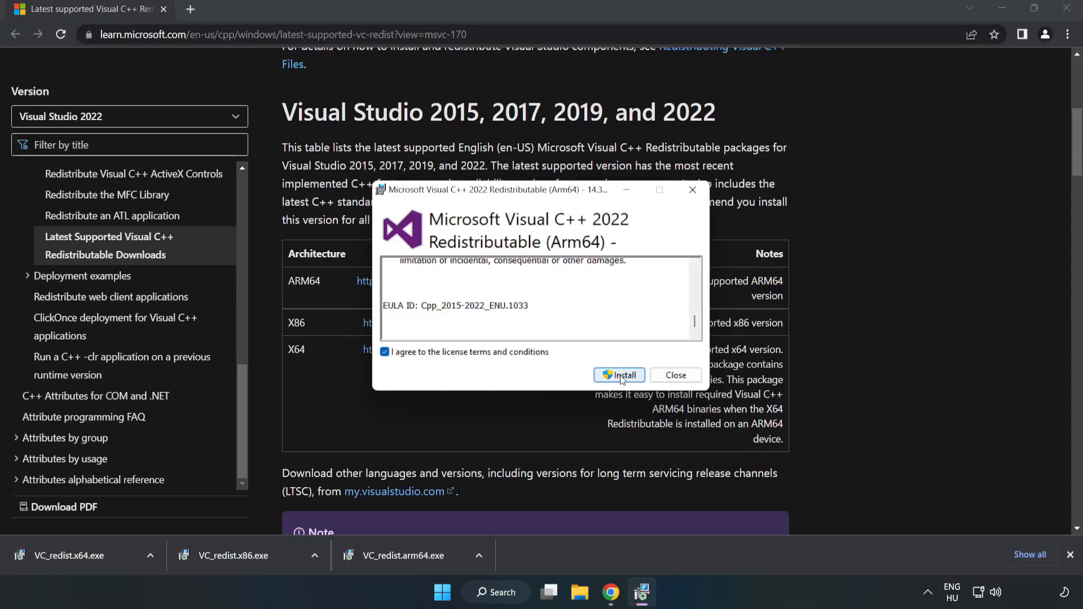
{"action": "left_click", "coordinate": [618, 375]}
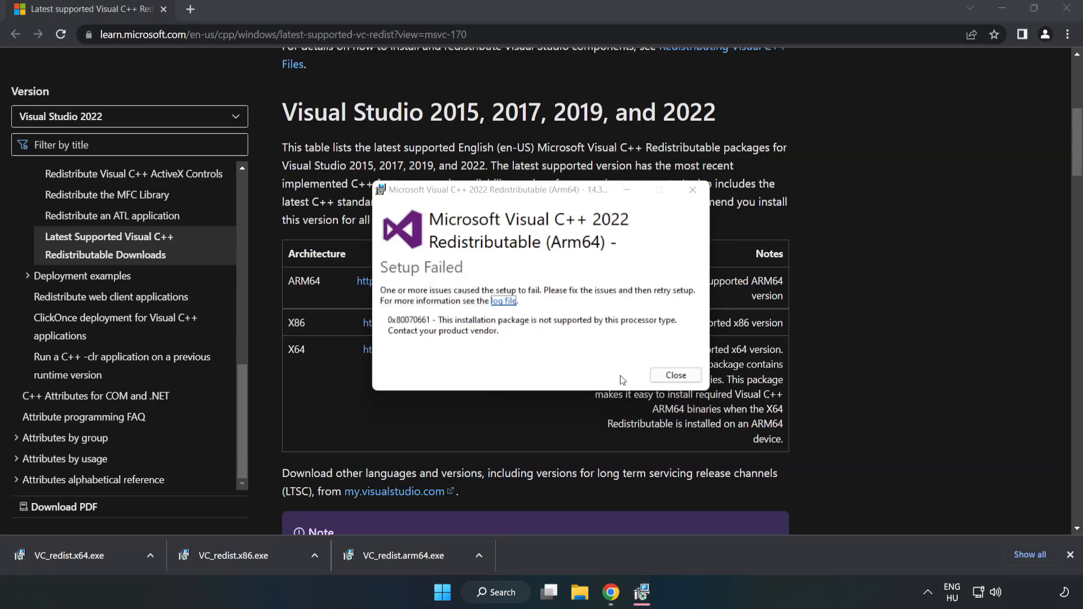
{"action": "left_click", "coordinate": [675, 375]}
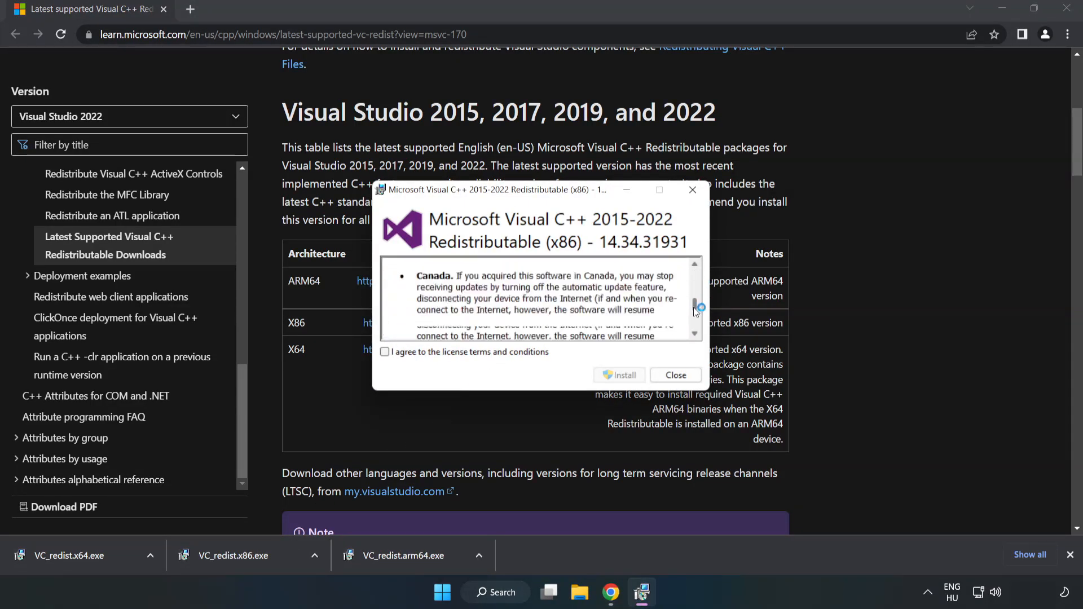
Accept the licence terms and install the x86 Visual C++ Redistributable.
{"action": "left_click", "coordinate": [385, 352]}
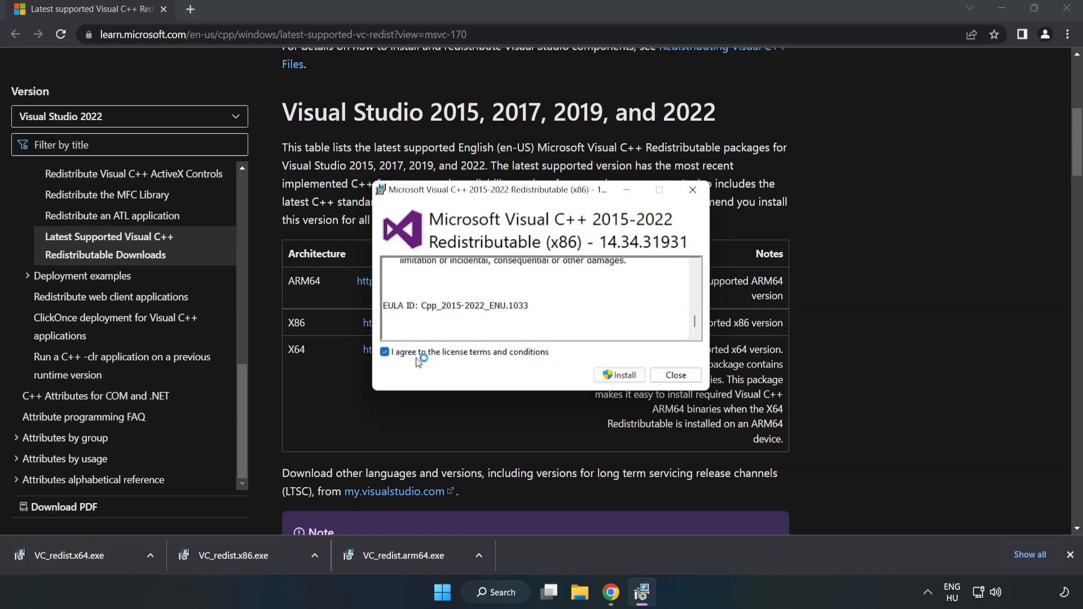
{"action": "left_click", "coordinate": [618, 374]}
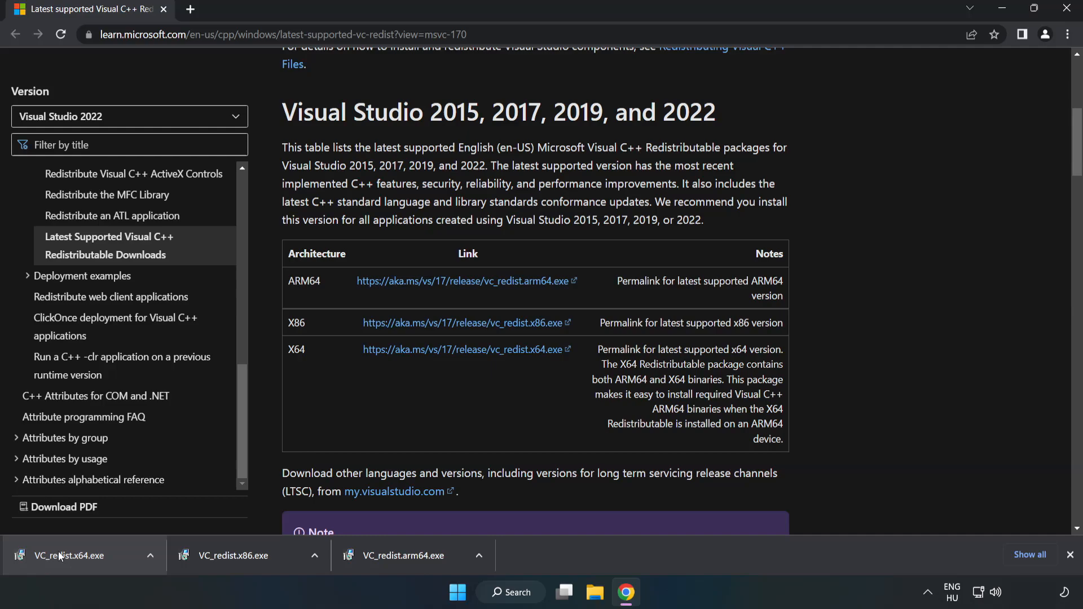
Install VC_redist.x64.exe successfully, close its setup, and close Chrome.
{"action": "left_click", "coordinate": [68, 555]}
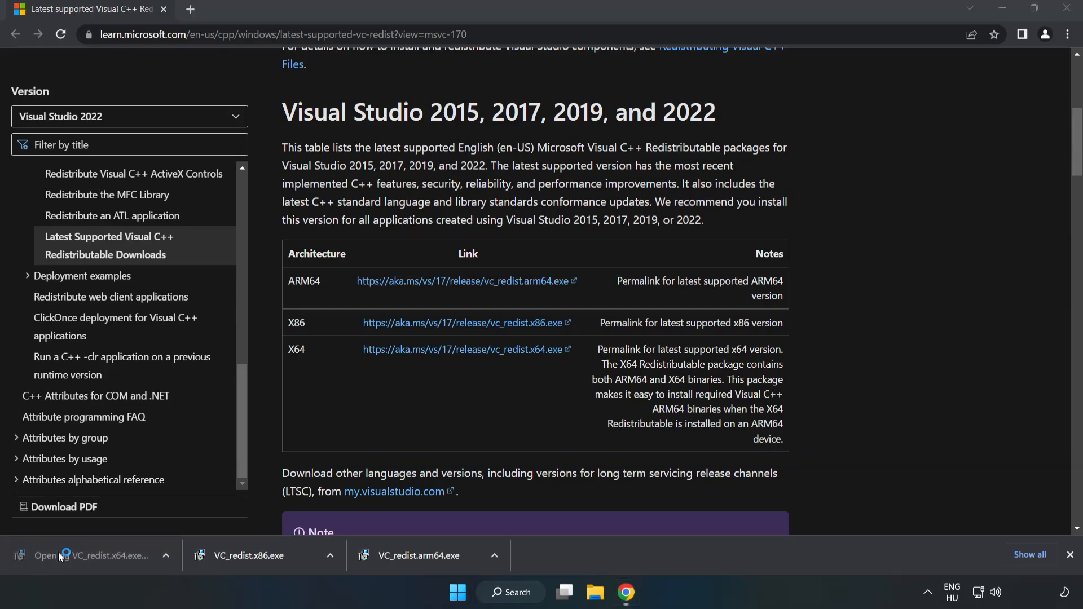
{"action": "left_click", "coordinate": [91, 555]}
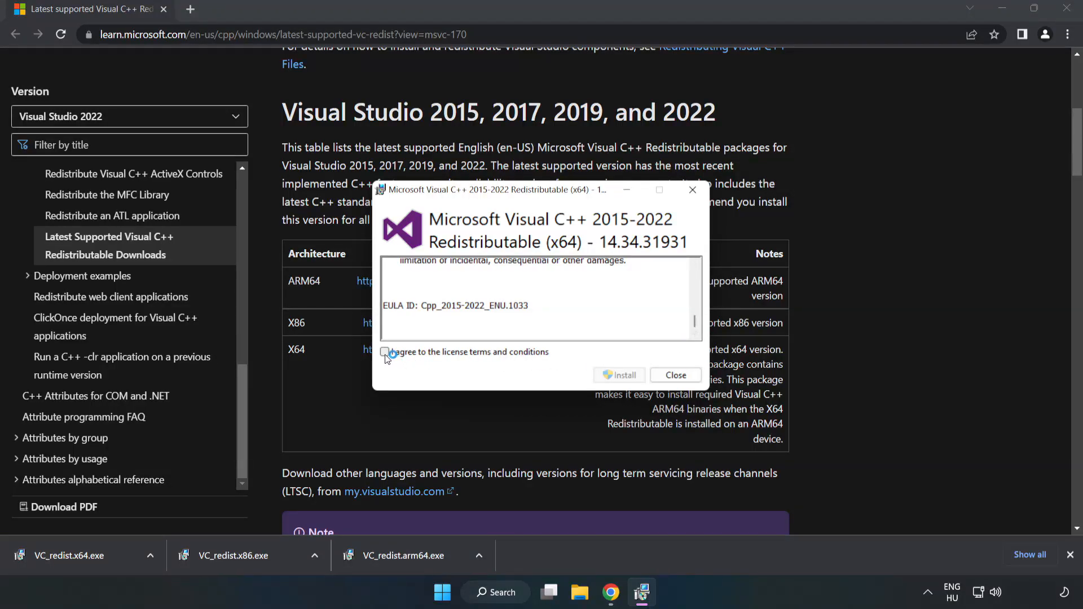
{"action": "left_click", "coordinate": [619, 374]}
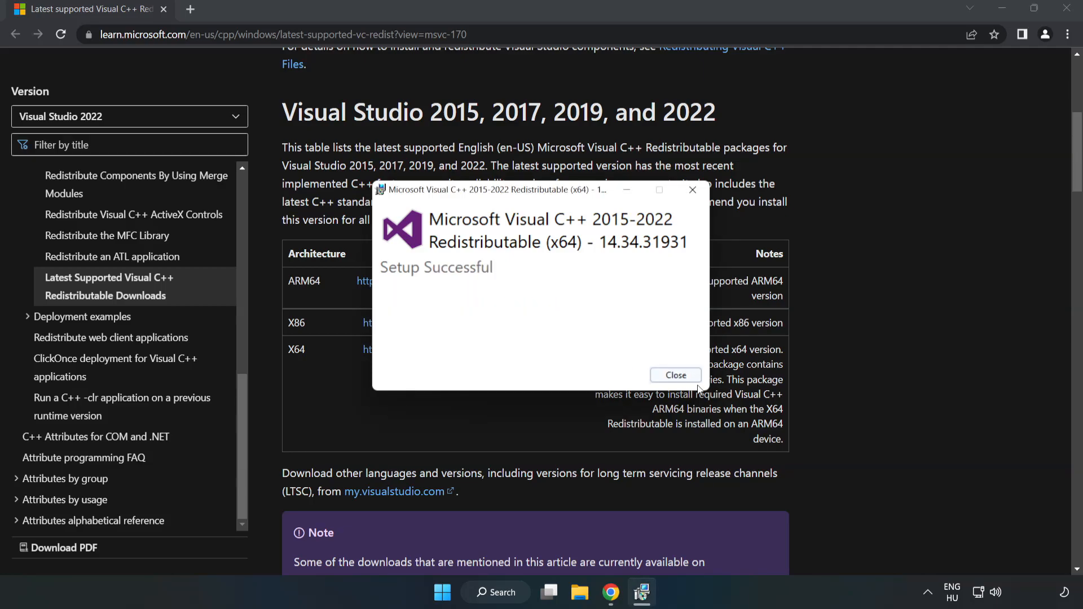
{"action": "left_click", "coordinate": [675, 375]}
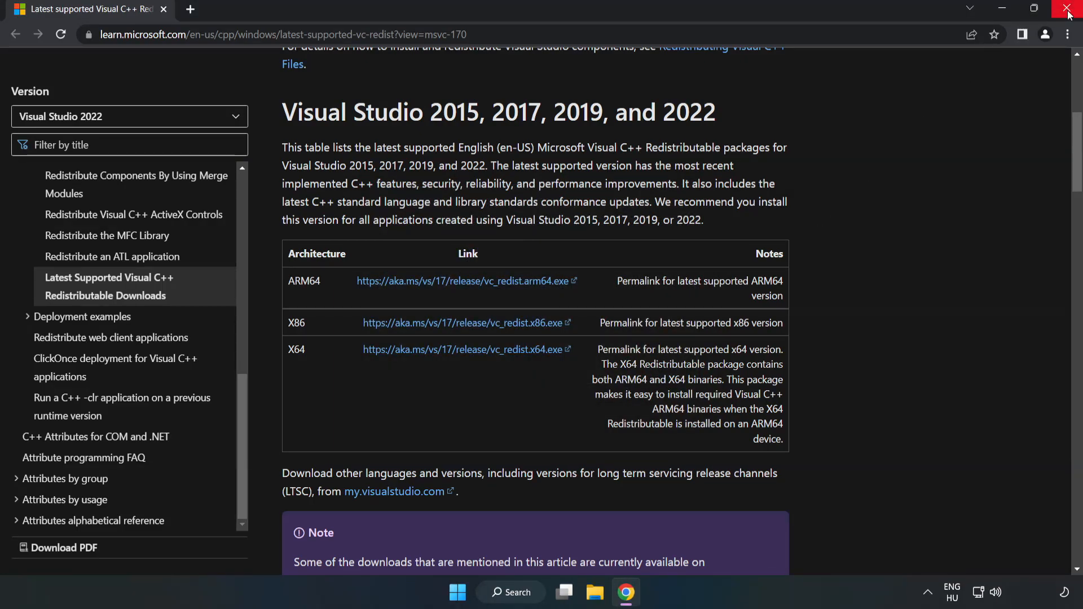
{"action": "mouse_move", "coordinate": [1068, 13]}
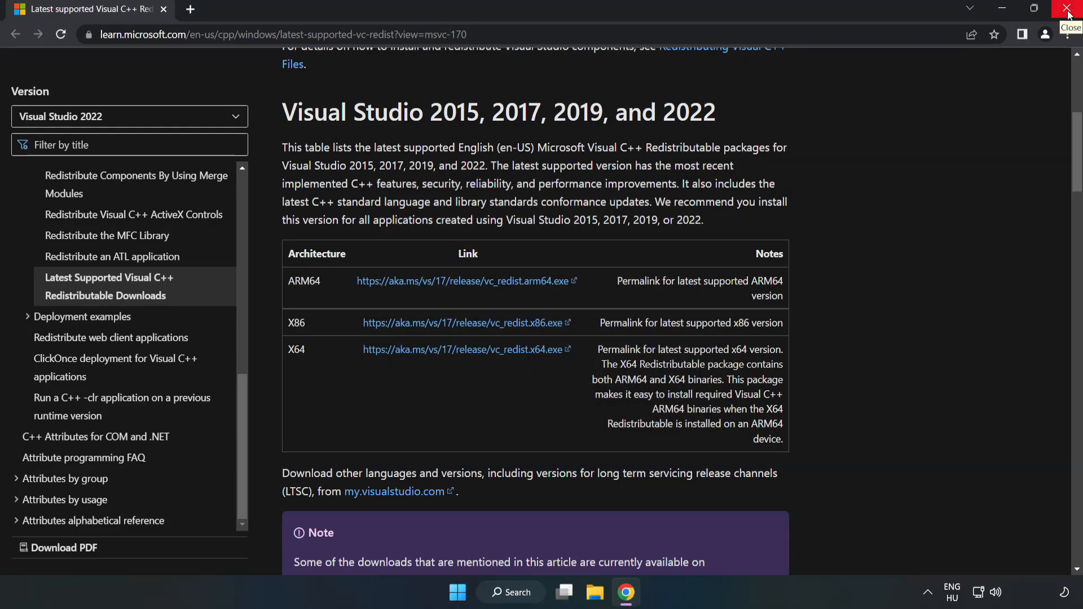
{"action": "left_click", "coordinate": [1069, 10]}
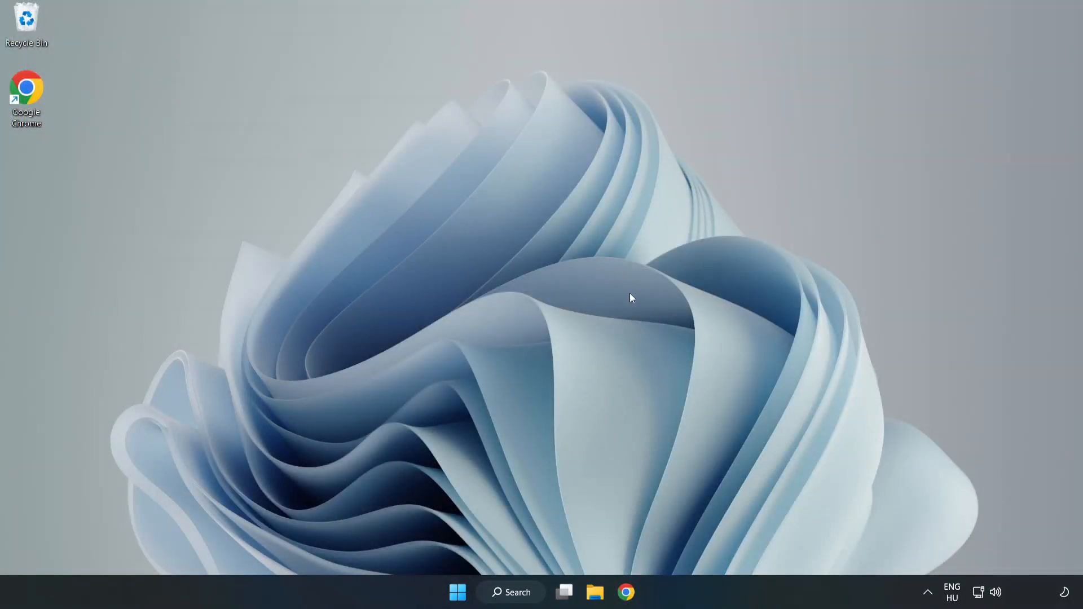
Search Windows for 'cmd' and launch Command Prompt as administrator.
{"action": "left_click", "coordinate": [511, 593]}
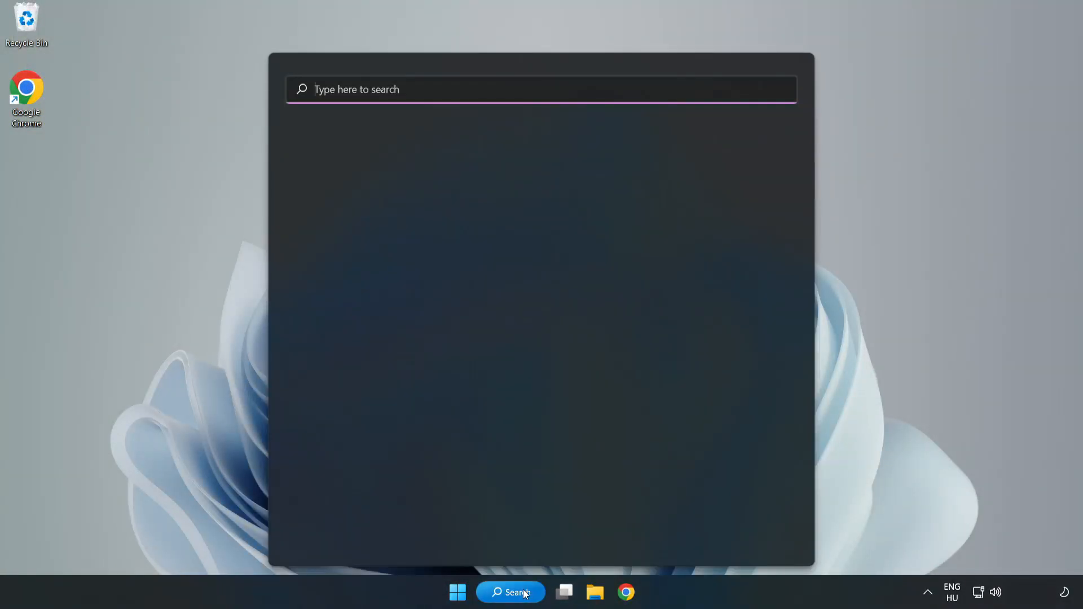
{"action": "left_click", "coordinate": [540, 90]}
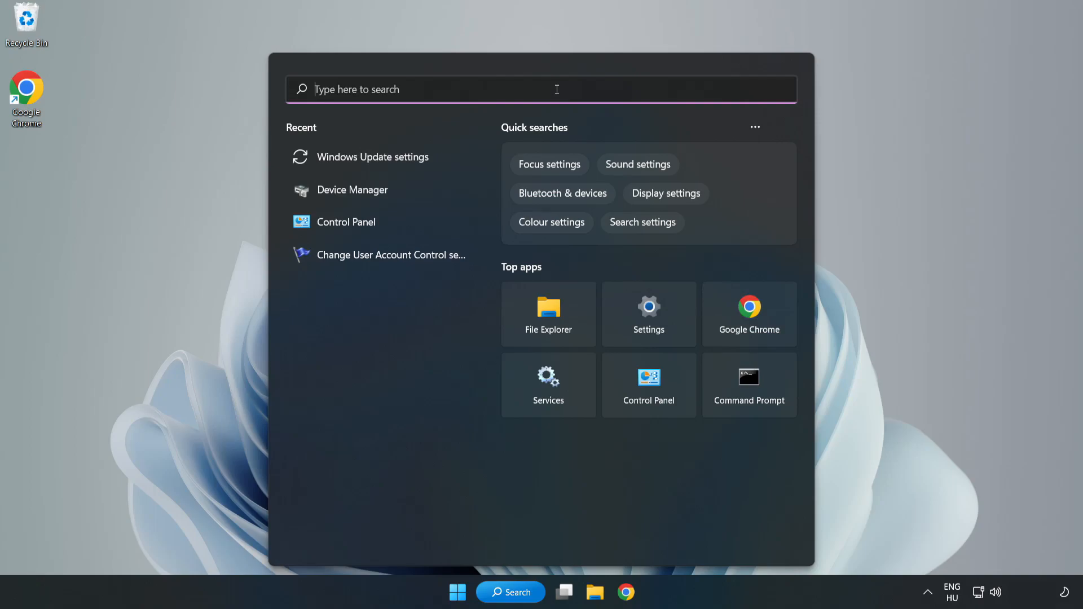
{"action": "type", "text": "cmd"}
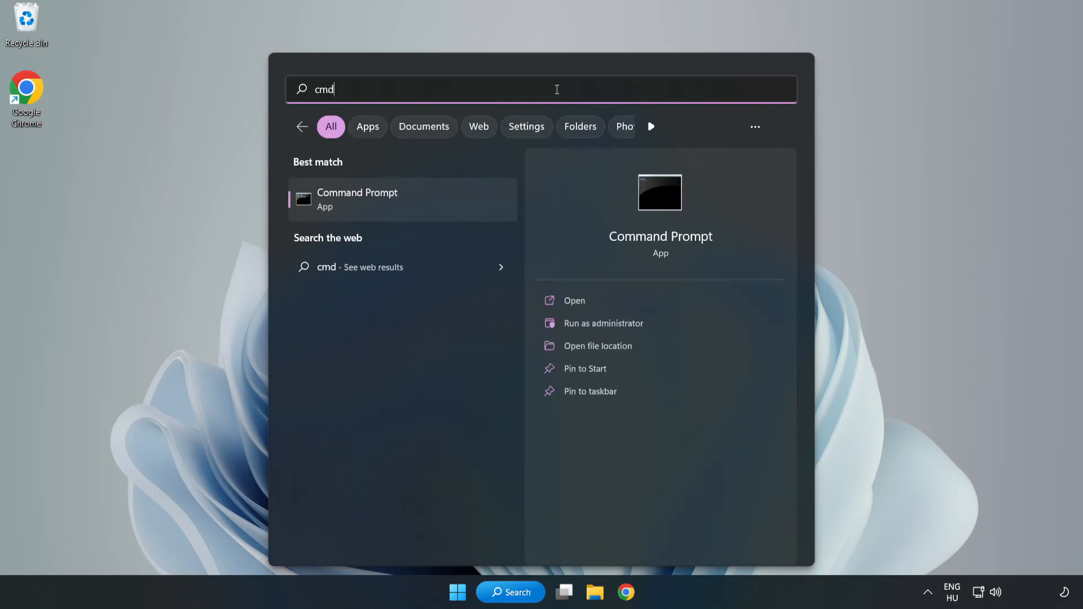
{"action": "mouse_move", "coordinate": [426, 206]}
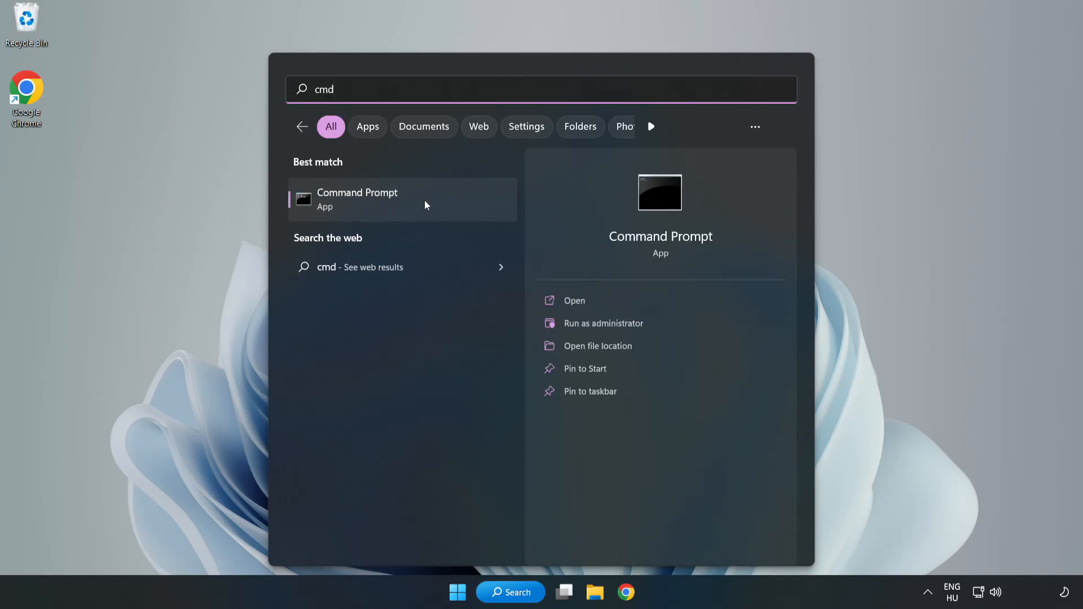
{"action": "right_click", "coordinate": [357, 198]}
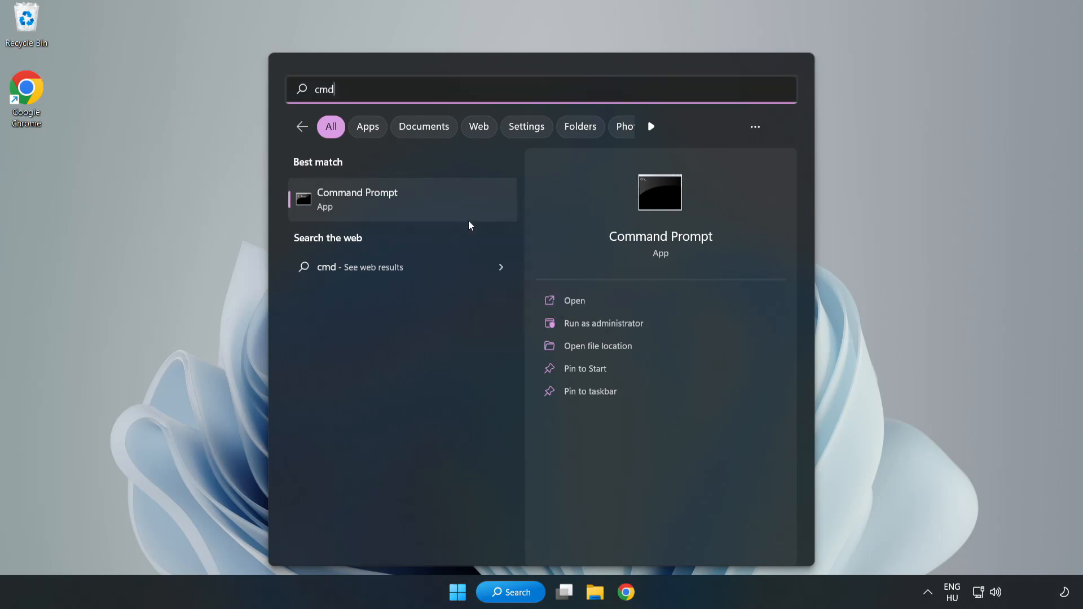
{"action": "left_click", "coordinate": [602, 324]}
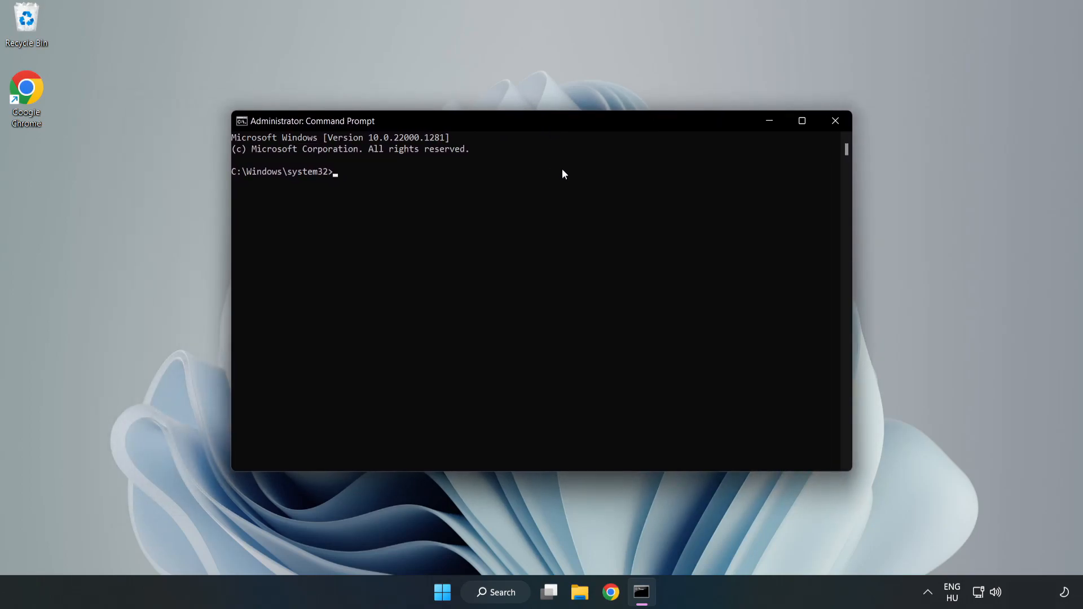
Run sfc /scannow to completion with no integrity violations, then close Command Prompt.
{"action": "type", "text": "sfc /scannow"}
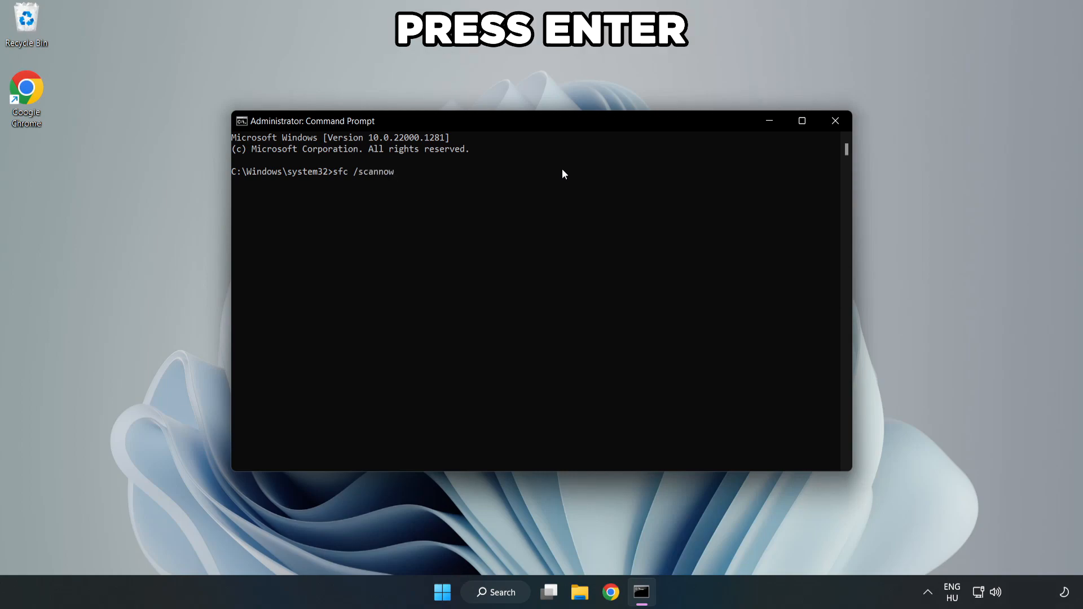
{"action": "key", "text": "Enter"}
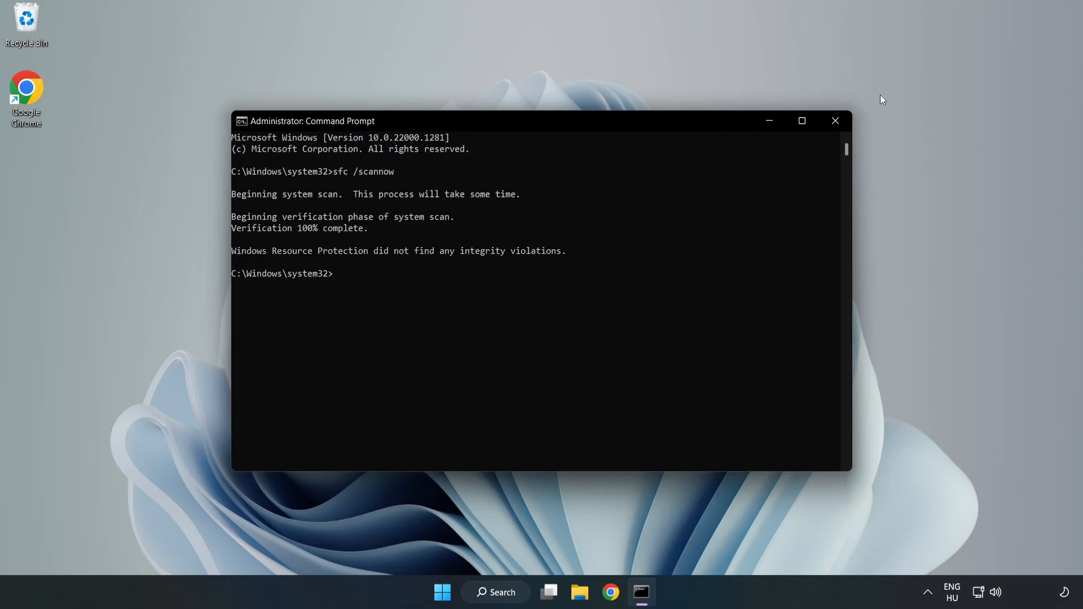
{"action": "left_click", "coordinate": [834, 120]}
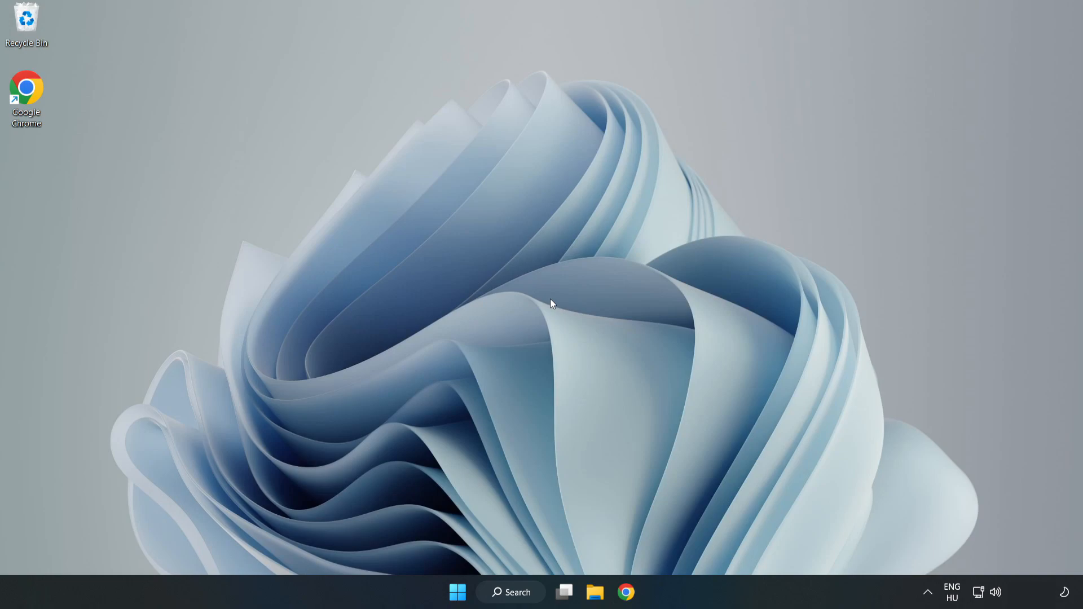
Show the Start menu's power choices to restart the PC.
{"action": "left_click", "coordinate": [457, 592]}
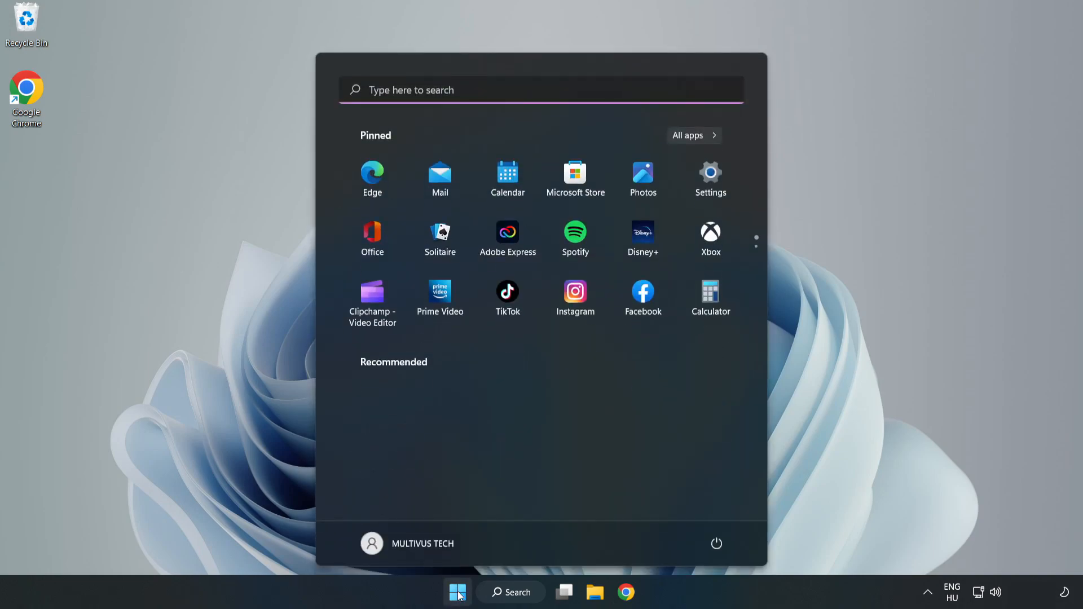
{"action": "left_click", "coordinate": [716, 544]}
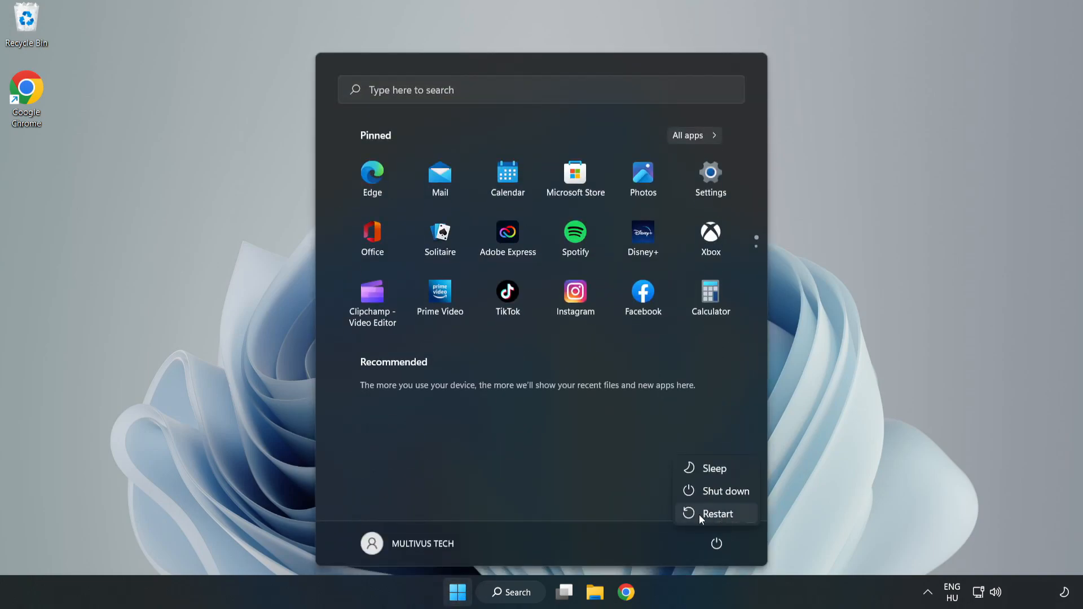
{"action": "mouse_move", "coordinate": [717, 515]}
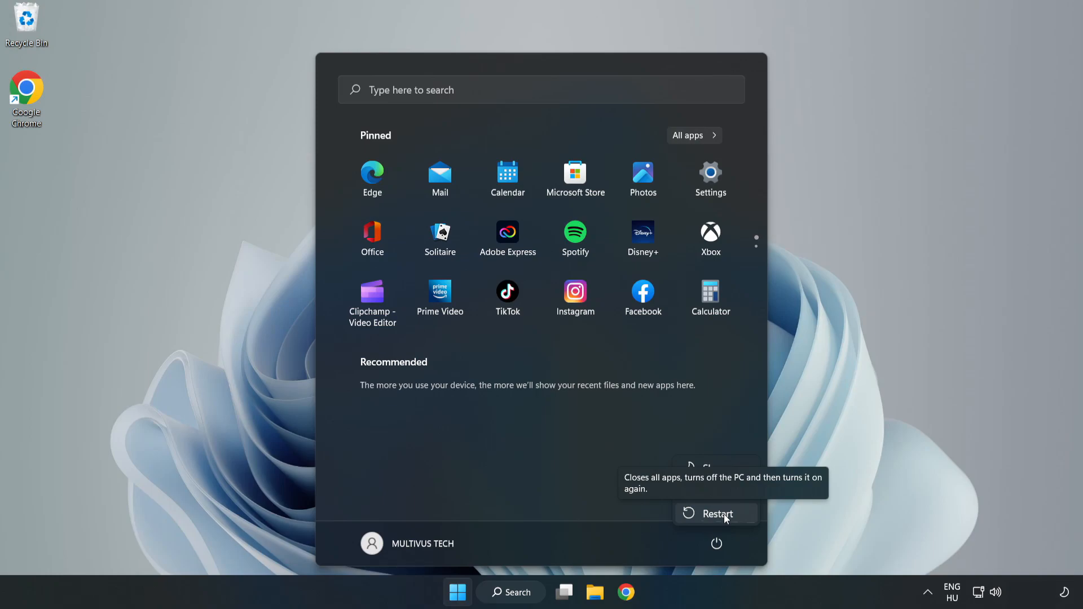